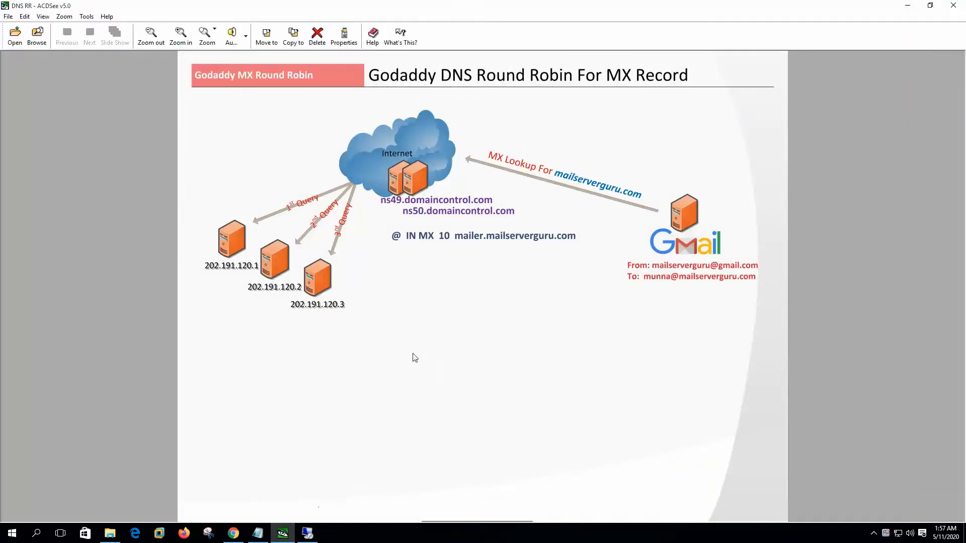
{"action": "mouse_move", "coordinate": [484, 331]}
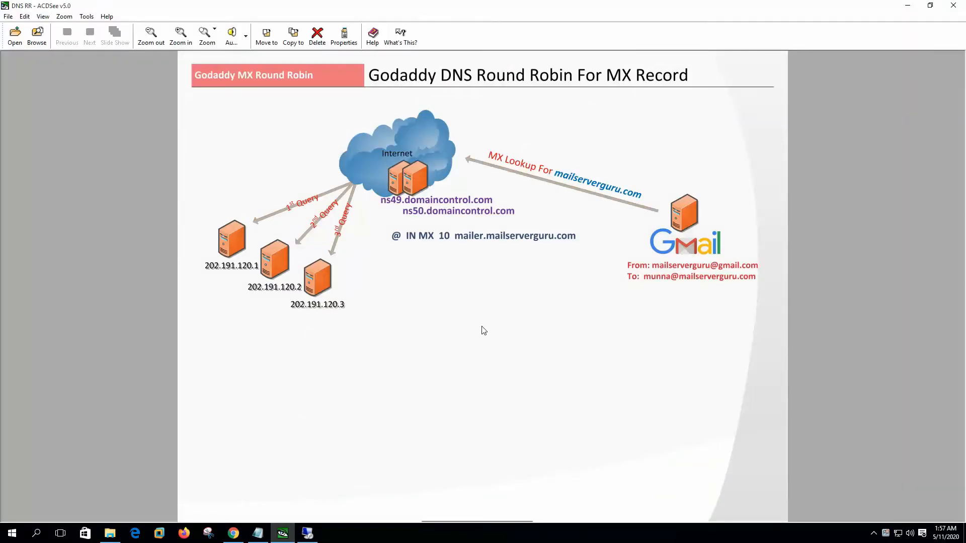
{"action": "mouse_move", "coordinate": [481, 331]}
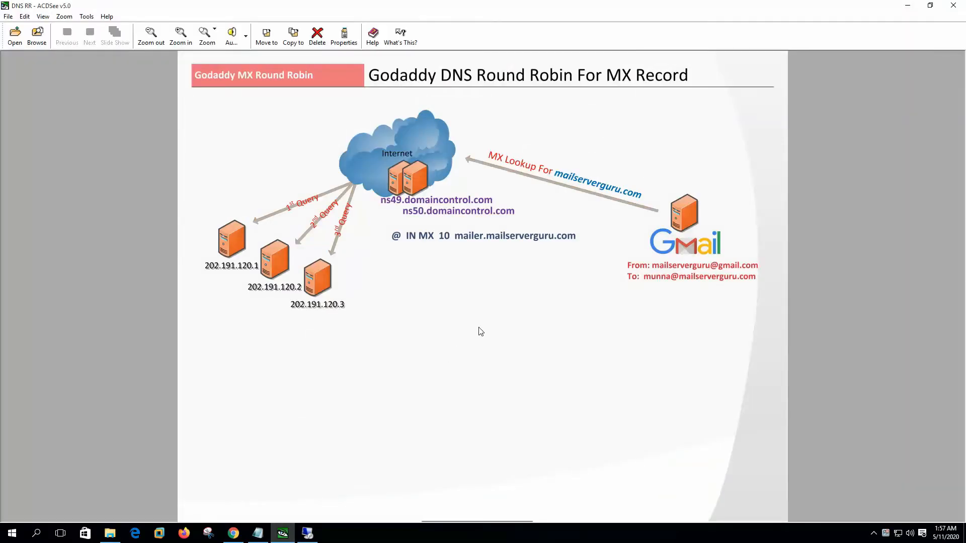
{"action": "mouse_move", "coordinate": [405, 222]}
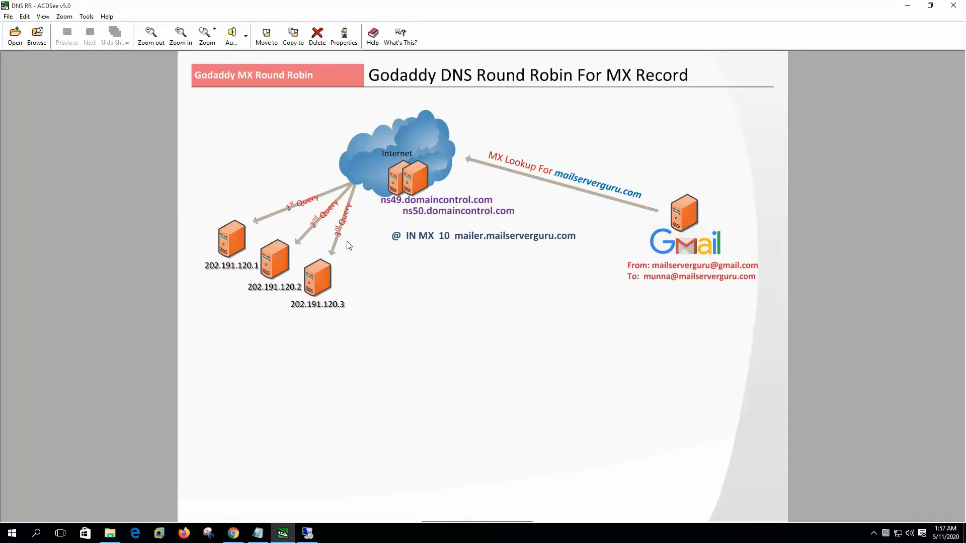
{"action": "mouse_move", "coordinate": [416, 180]}
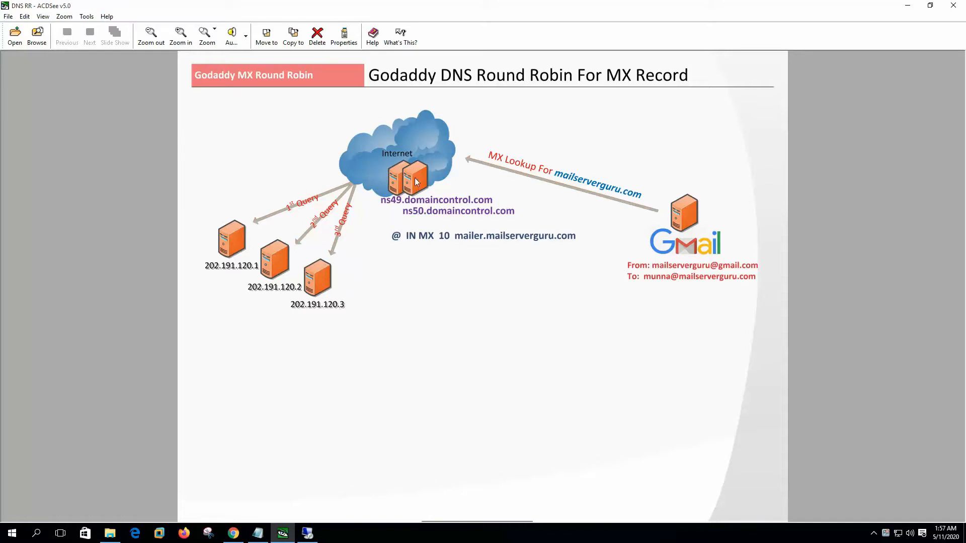
{"action": "mouse_move", "coordinate": [380, 265]}
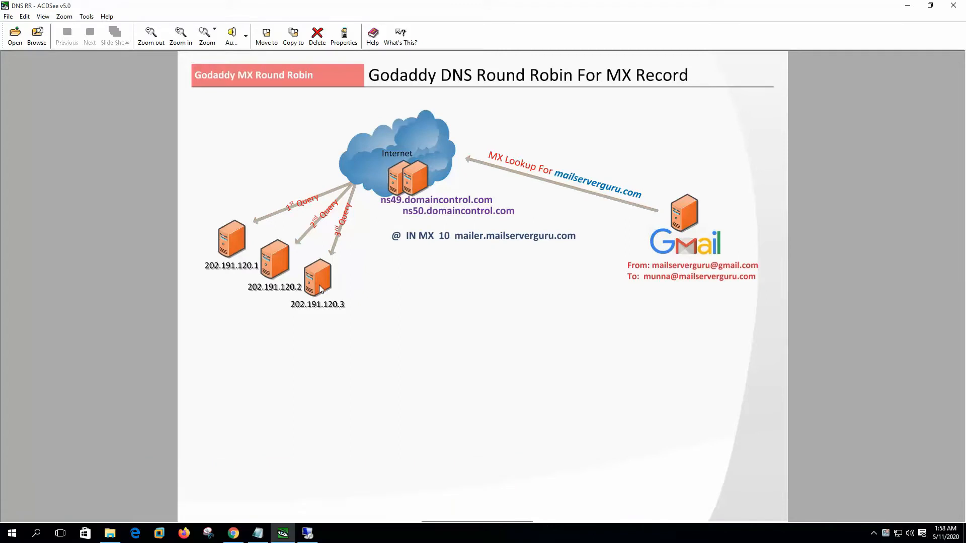
{"action": "mouse_move", "coordinate": [290, 251]}
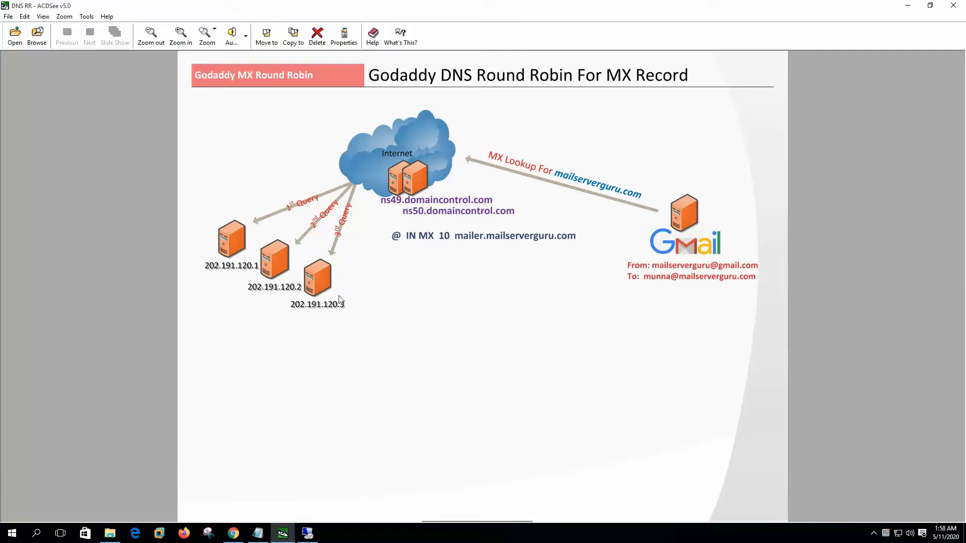
{"action": "mouse_move", "coordinate": [562, 297]}
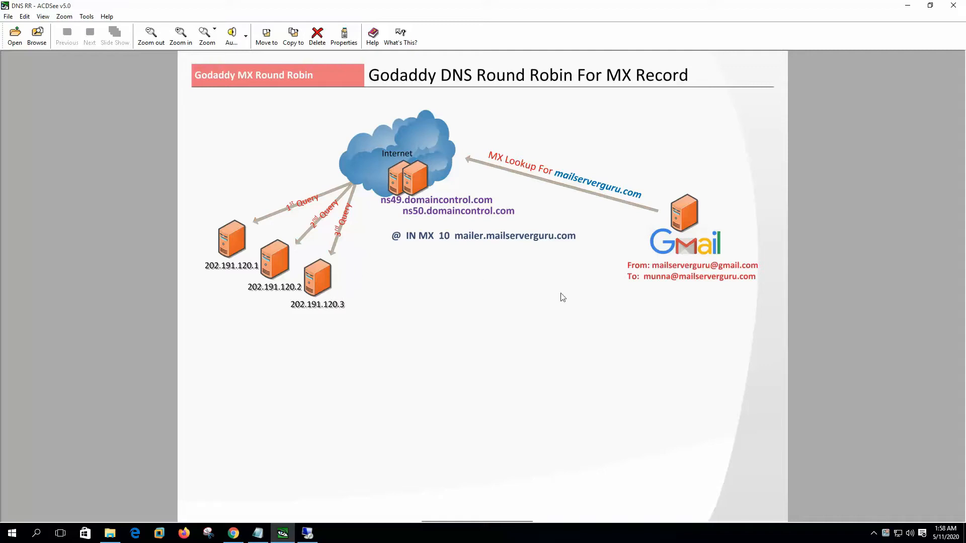
{"action": "mouse_move", "coordinate": [316, 288]}
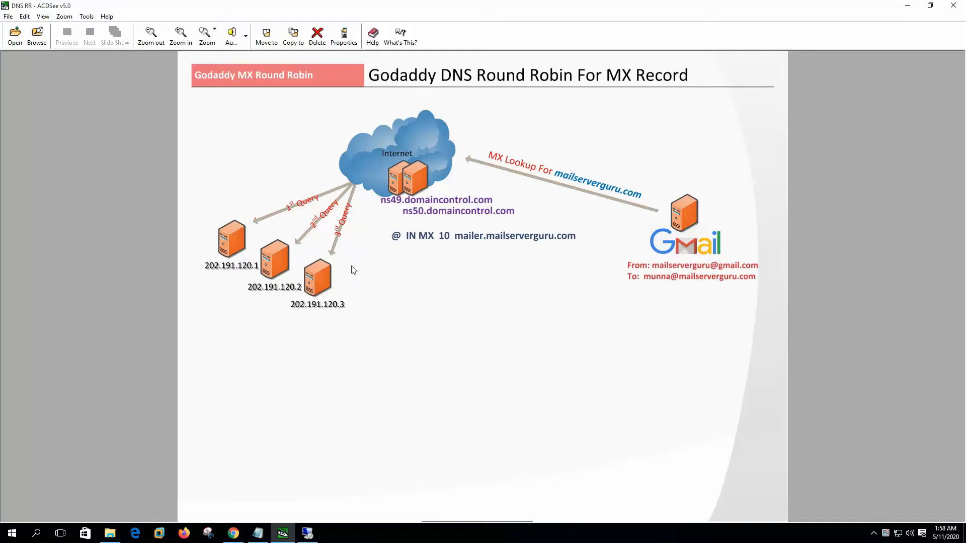
{"action": "mouse_move", "coordinate": [442, 222]}
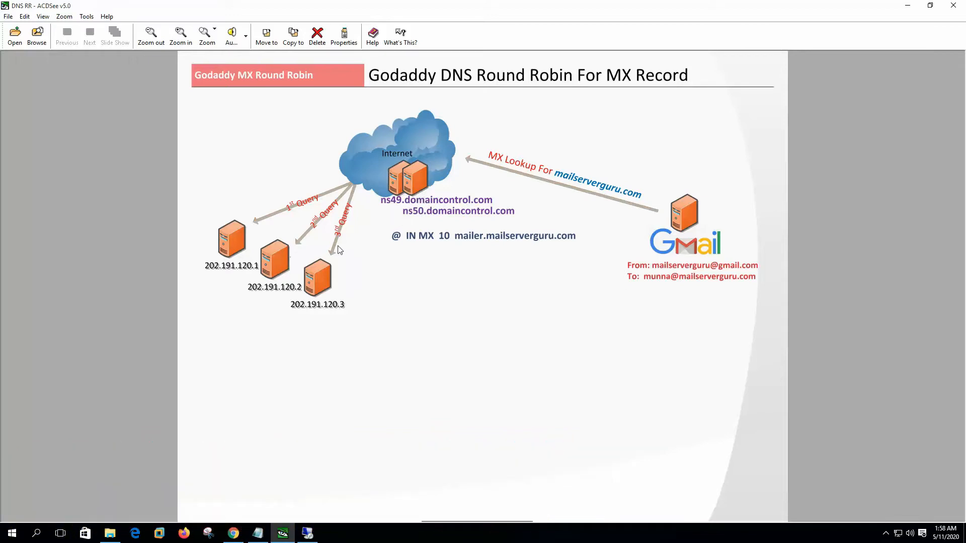
{"action": "mouse_move", "coordinate": [658, 253]}
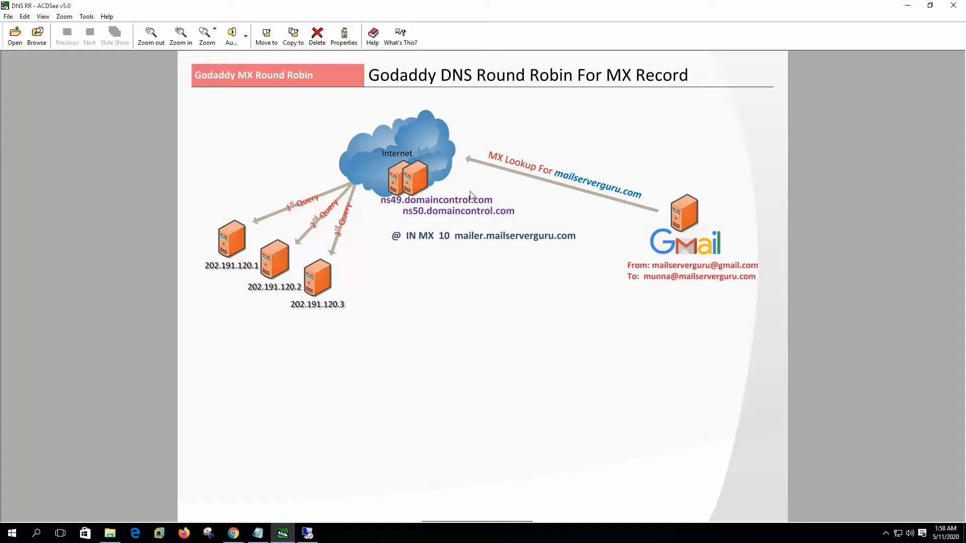
{"action": "mouse_move", "coordinate": [319, 250]}
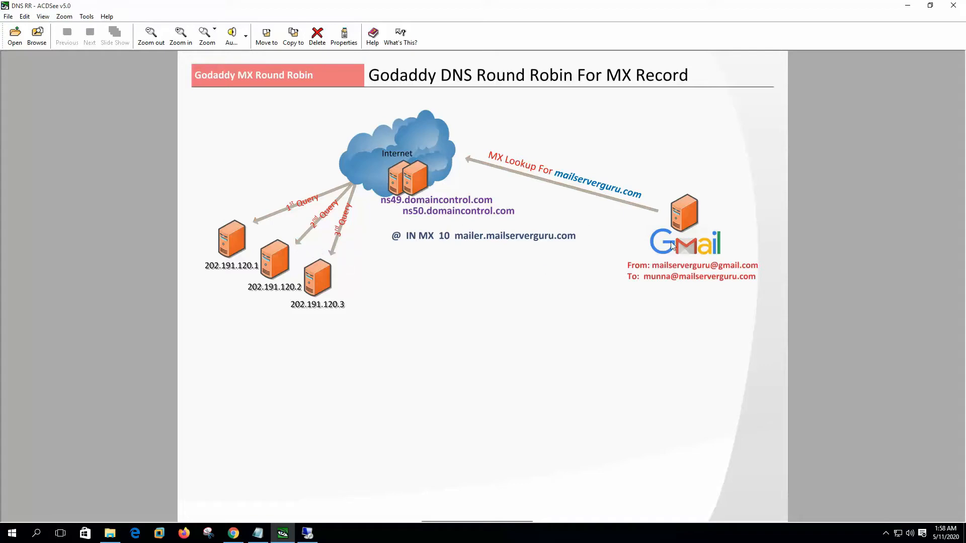
{"action": "mouse_move", "coordinate": [583, 243]}
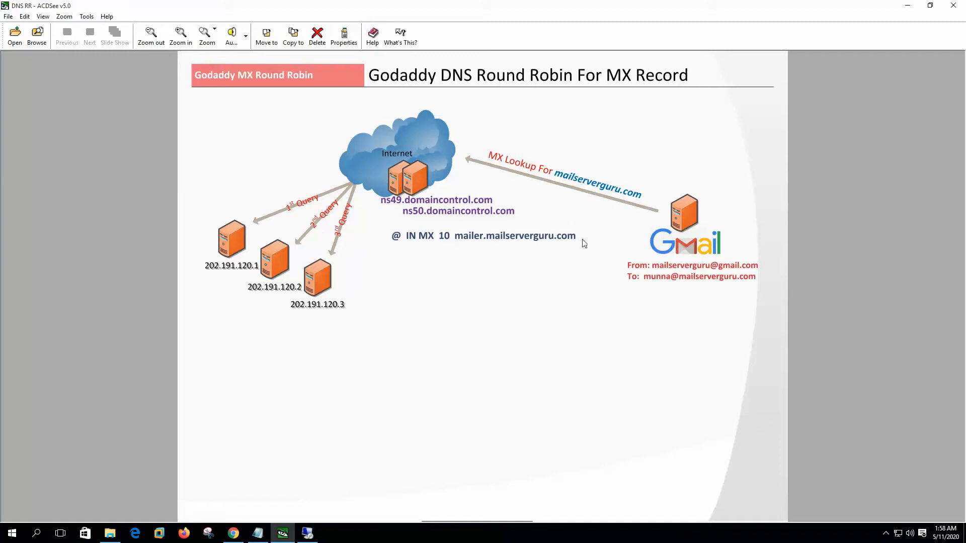
{"action": "mouse_move", "coordinate": [420, 189]}
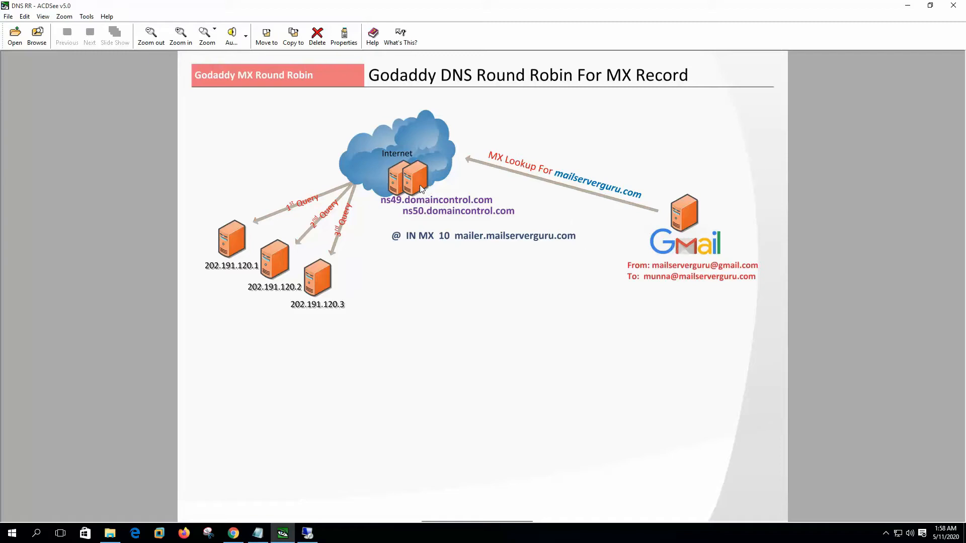
{"action": "mouse_move", "coordinate": [296, 219]}
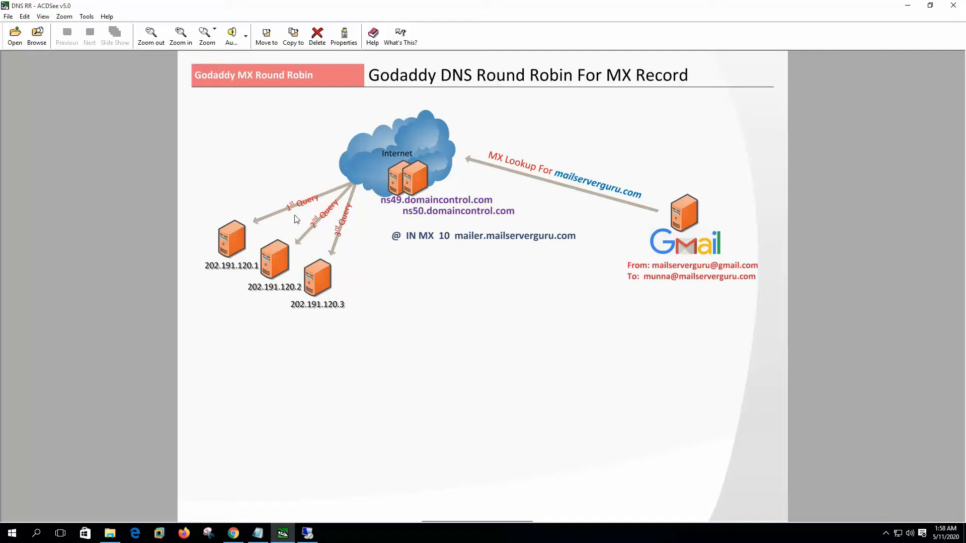
{"action": "mouse_move", "coordinate": [327, 257]}
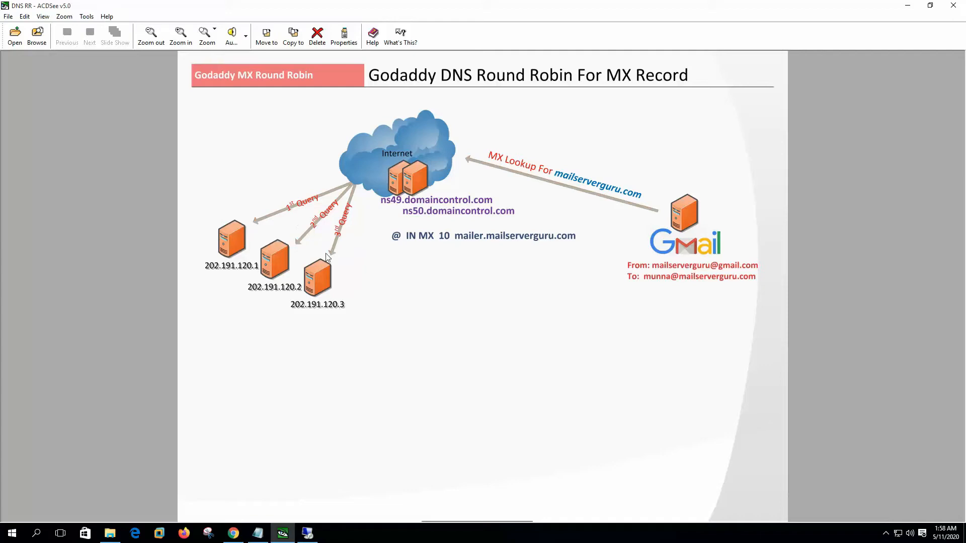
Review the MAILSERVERGURU.COM DNS records down to the bottom of the Records table.
{"action": "left_click", "coordinate": [357, 532]}
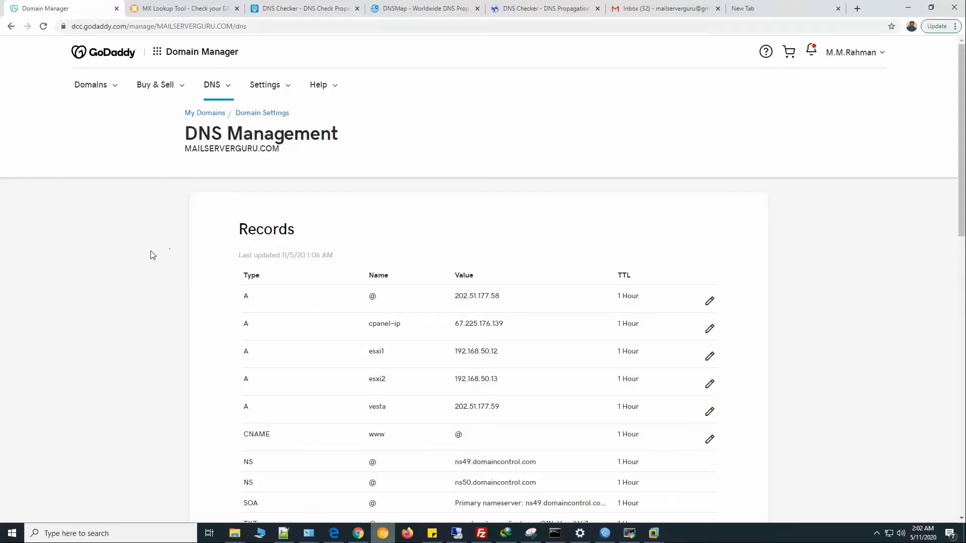
{"action": "scroll", "scroll_direction": "down", "scroll_amount": 3}
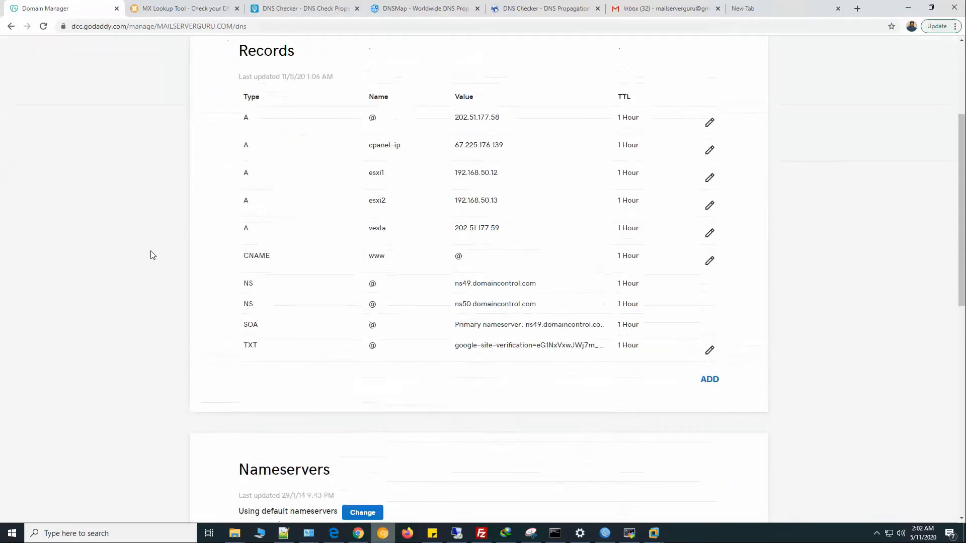
{"action": "scroll", "scroll_direction": "down", "scroll_amount": 3}
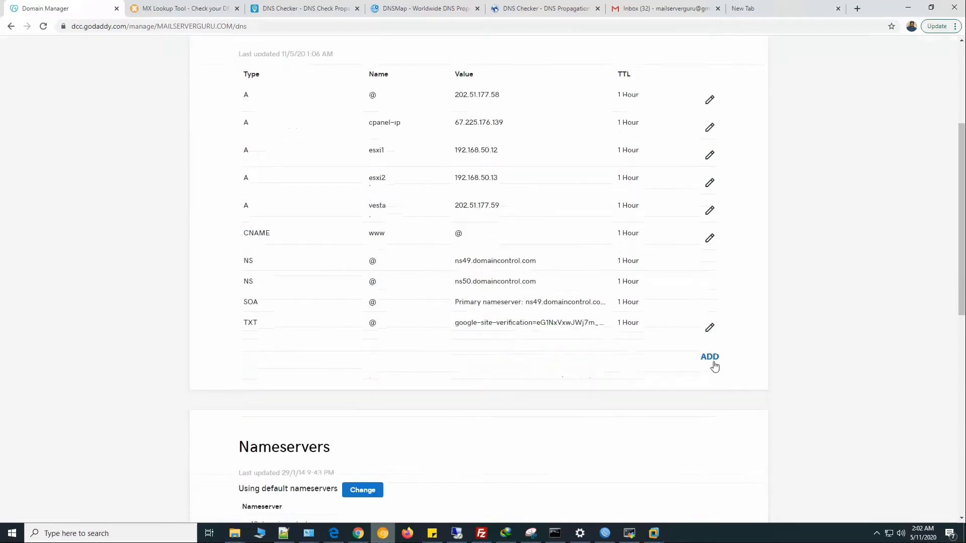
Add an A record for host 'mailer' pointing to 202.51.177.58 with 1 Hour TTL.
{"action": "left_click", "coordinate": [709, 356]}
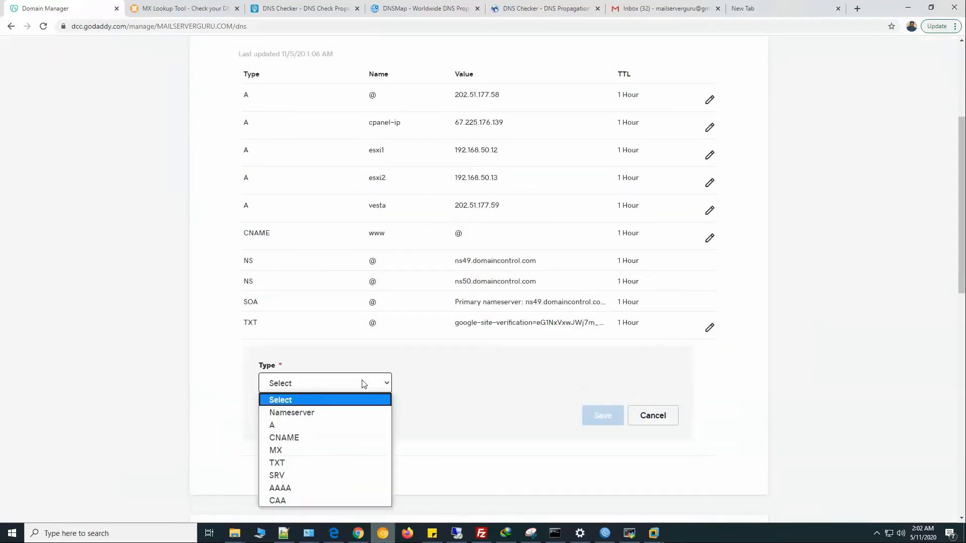
{"action": "left_click", "coordinate": [272, 425]}
{"action": "type", "text": "mailer"}
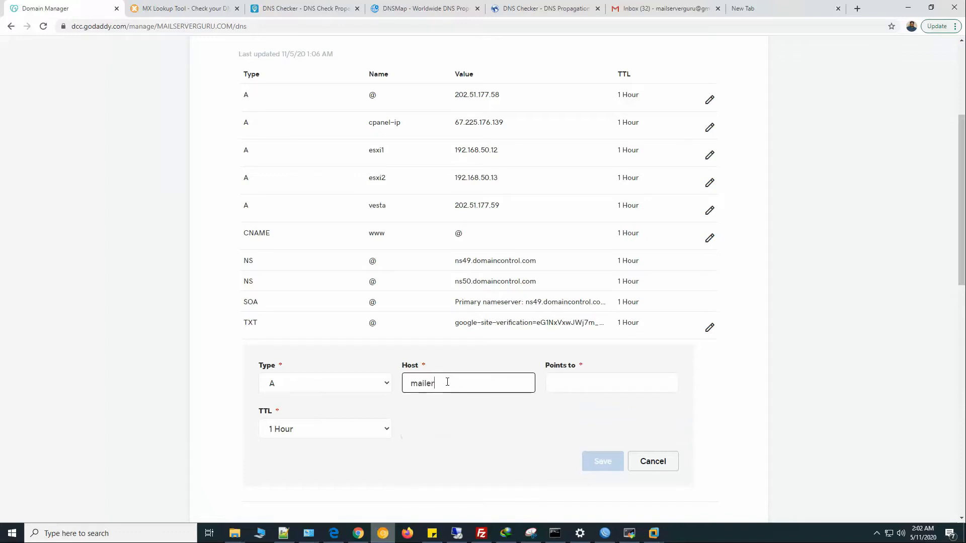
{"action": "type", "text": "202.51.177.58"}
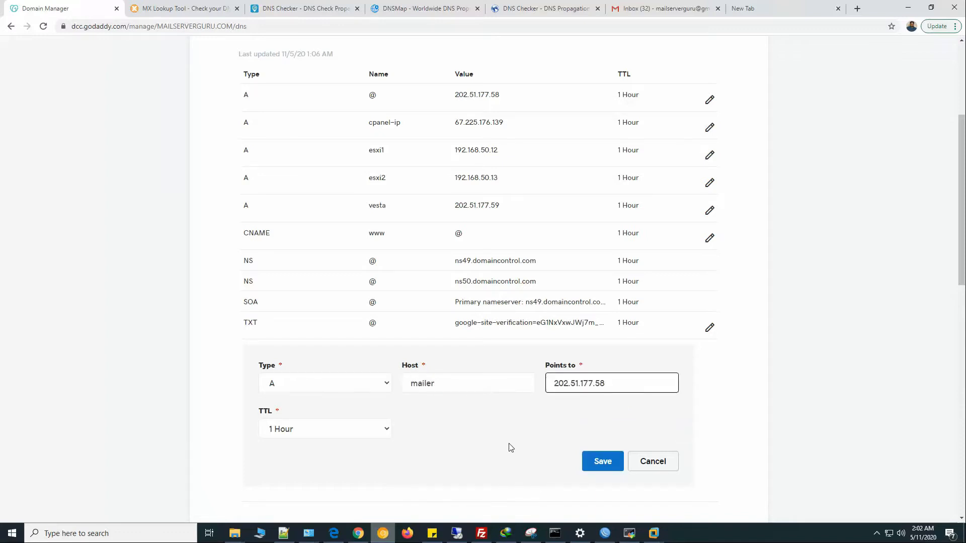
{"action": "left_click", "coordinate": [602, 461]}
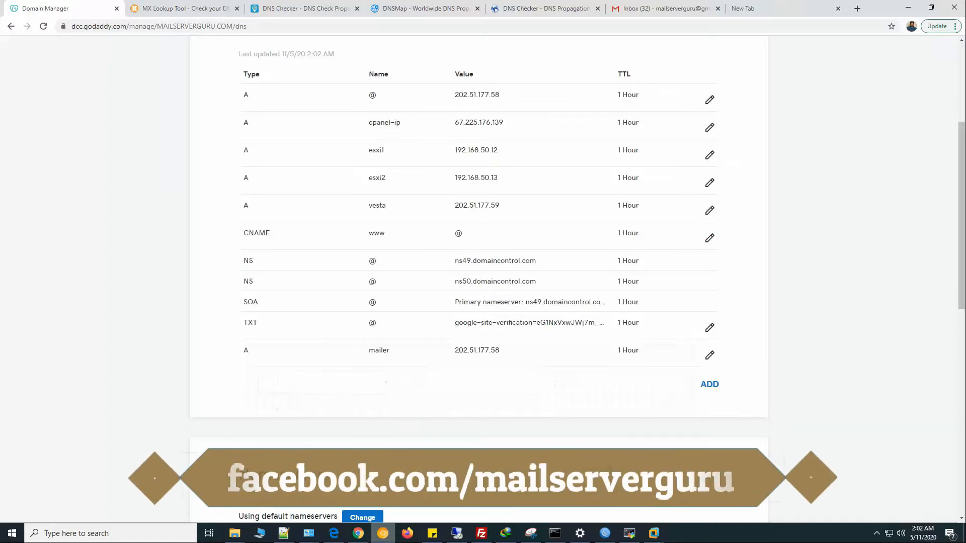
Add a second 'mailer' A record pointing to 202.51.177.59.
{"action": "left_click", "coordinate": [709, 384]}
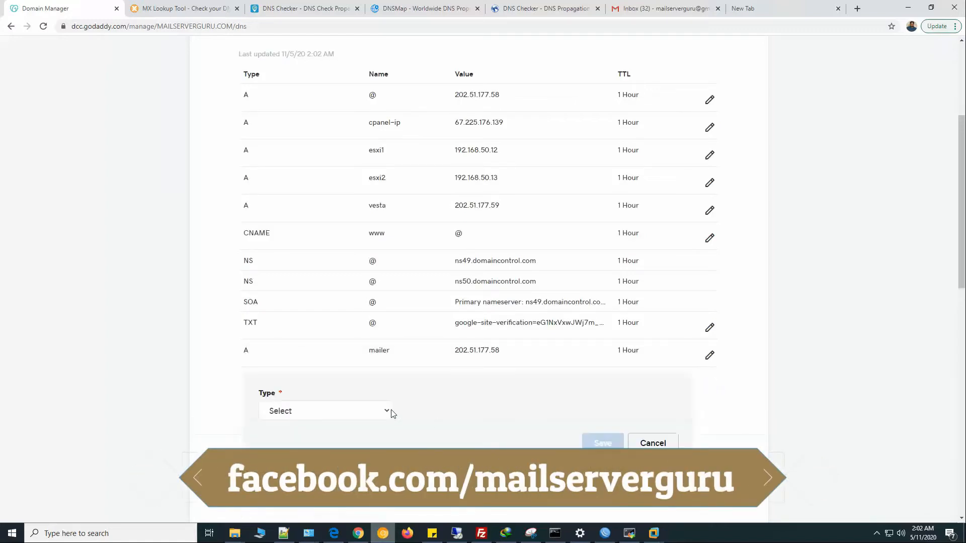
{"action": "left_click", "coordinate": [324, 411]}
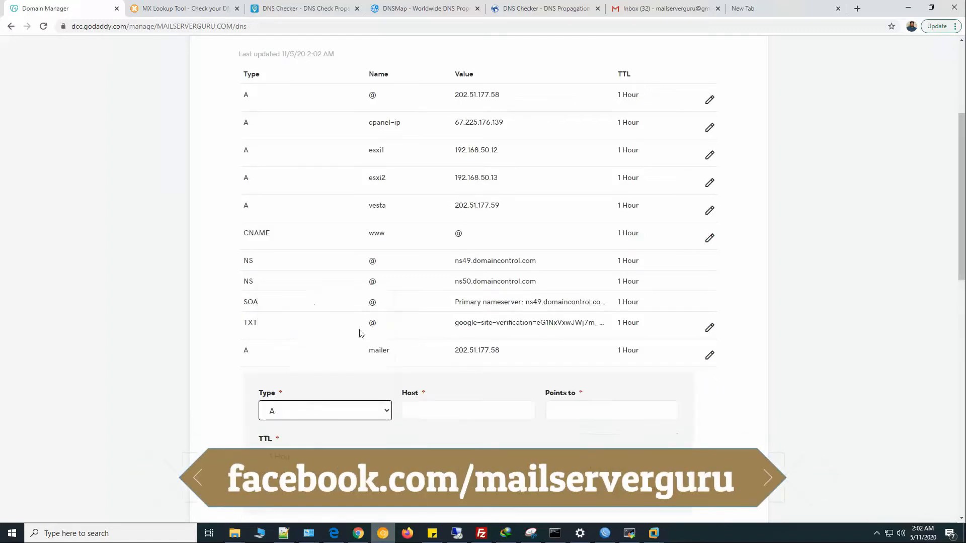
{"action": "type", "text": "mailer"}
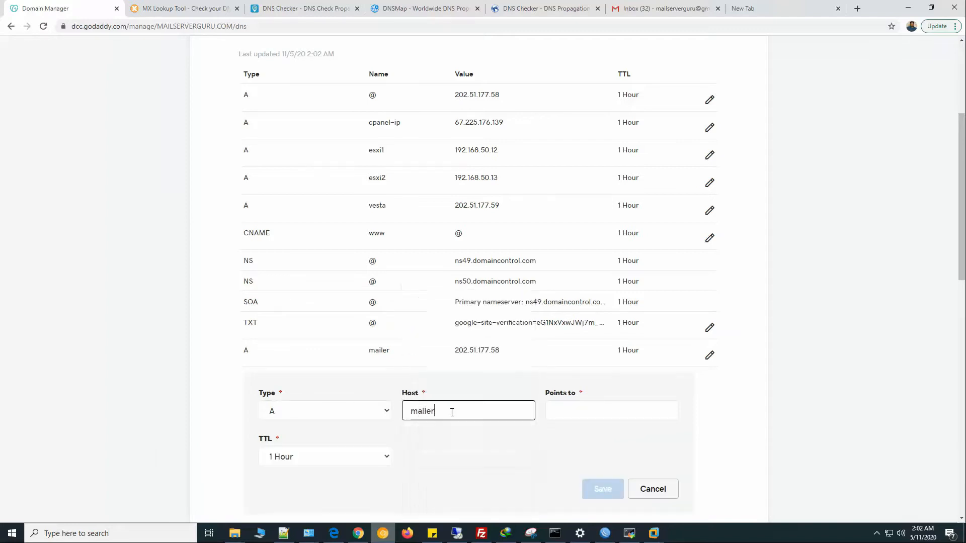
{"action": "type", "text": "202.51.177.58"}
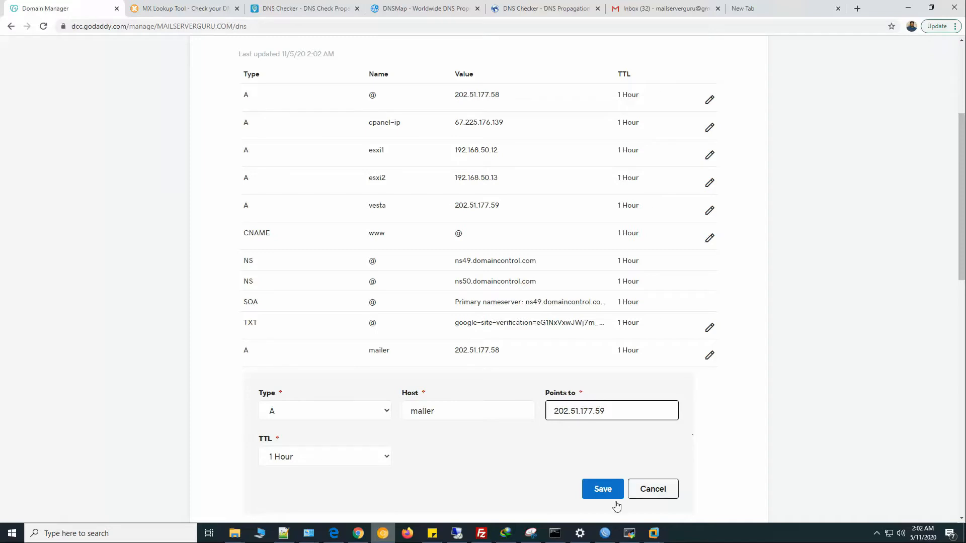
{"action": "left_click", "coordinate": [602, 489]}
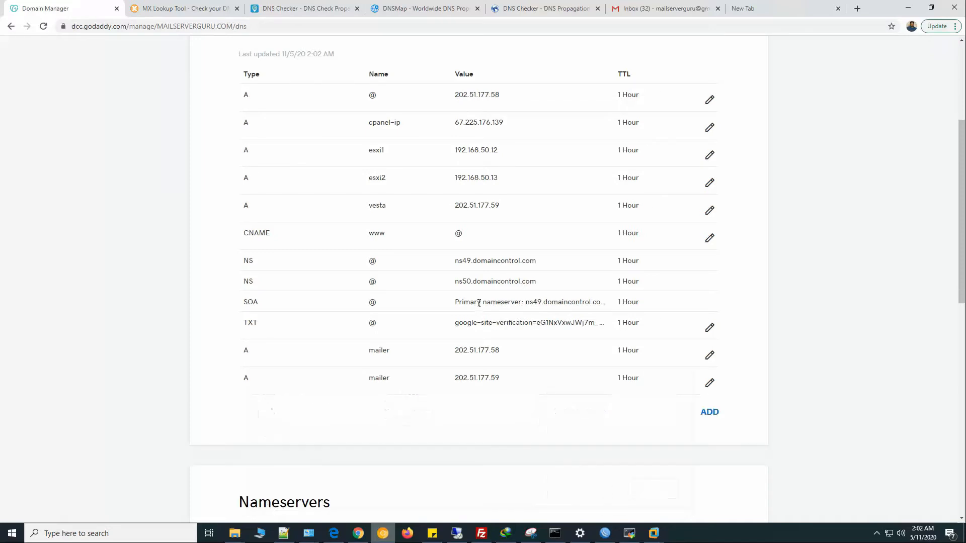
Add a third 'mailer' A record pointing to 202.51.190.178.
{"action": "left_click", "coordinate": [708, 412]}
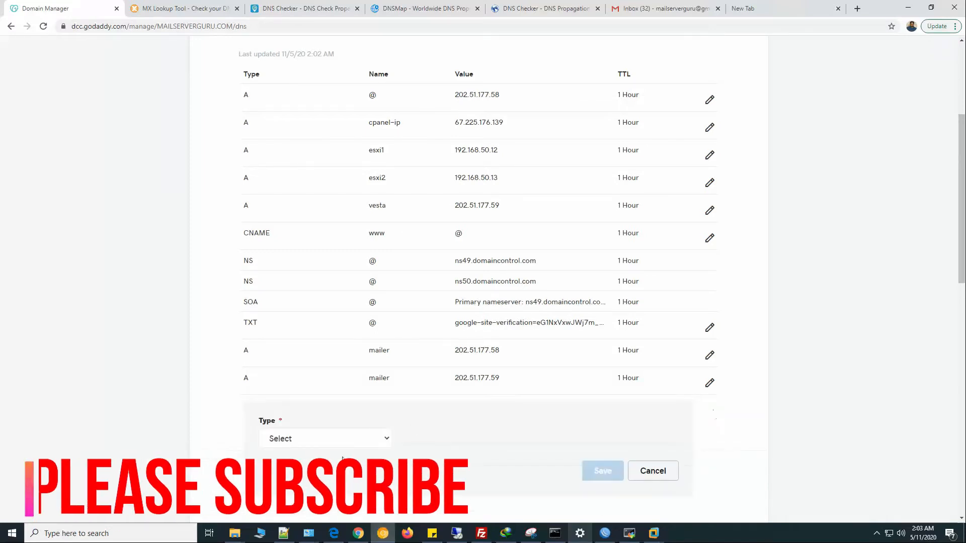
{"action": "left_click", "coordinate": [326, 438]}
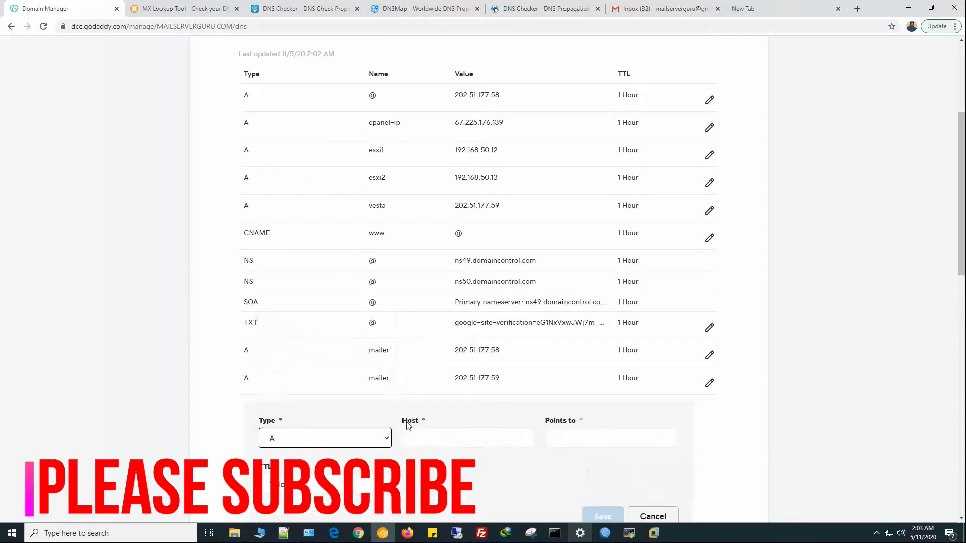
{"action": "type", "text": "mailer"}
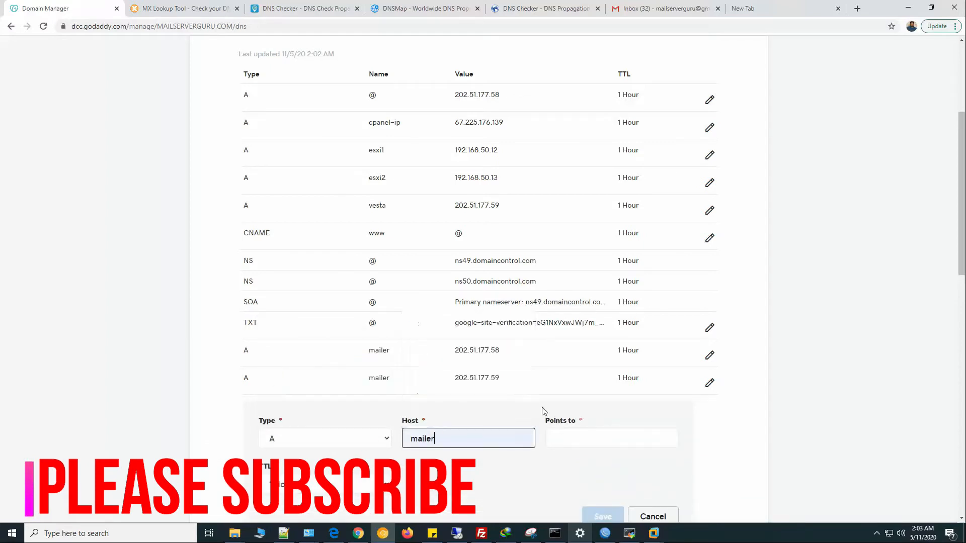
{"action": "type", "text": "202.51.190.178"}
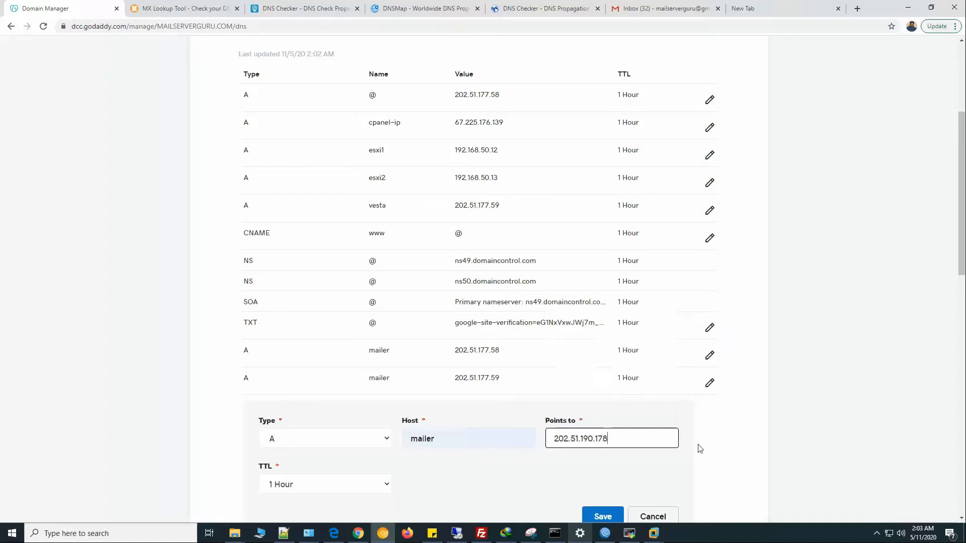
{"action": "left_click", "coordinate": [602, 516]}
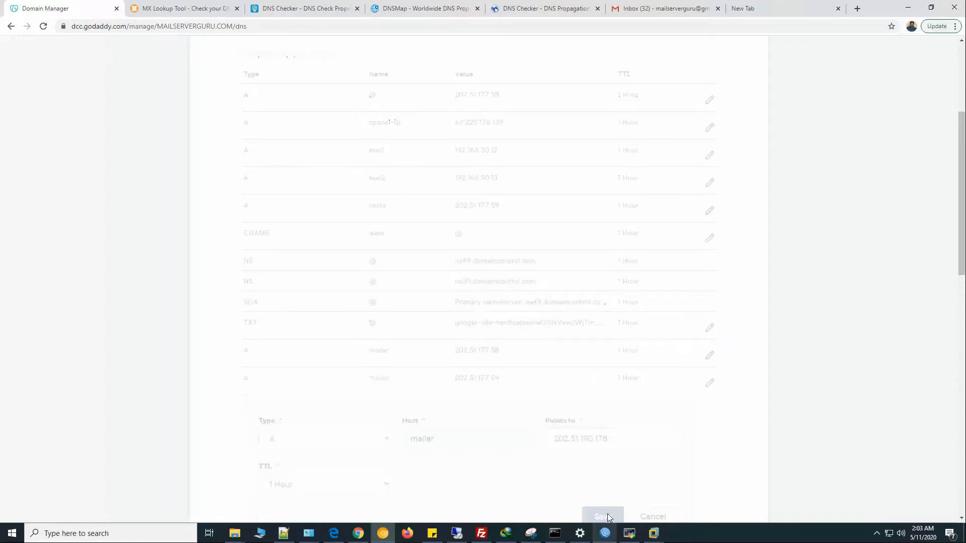
{"action": "left_click", "coordinate": [598, 516]}
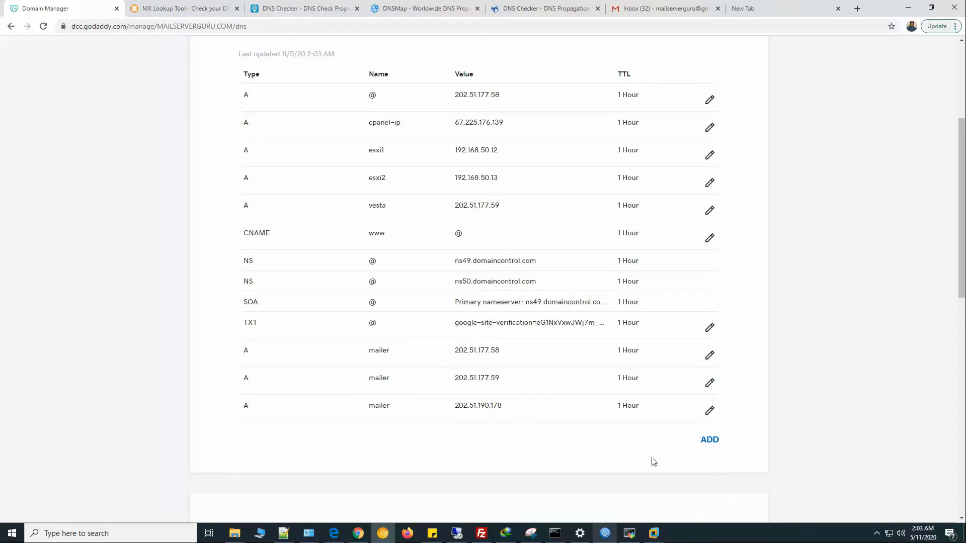
Add an MX record for @ pointing to mailer.mailserverguru.com with priority 10.
{"action": "left_click", "coordinate": [708, 439]}
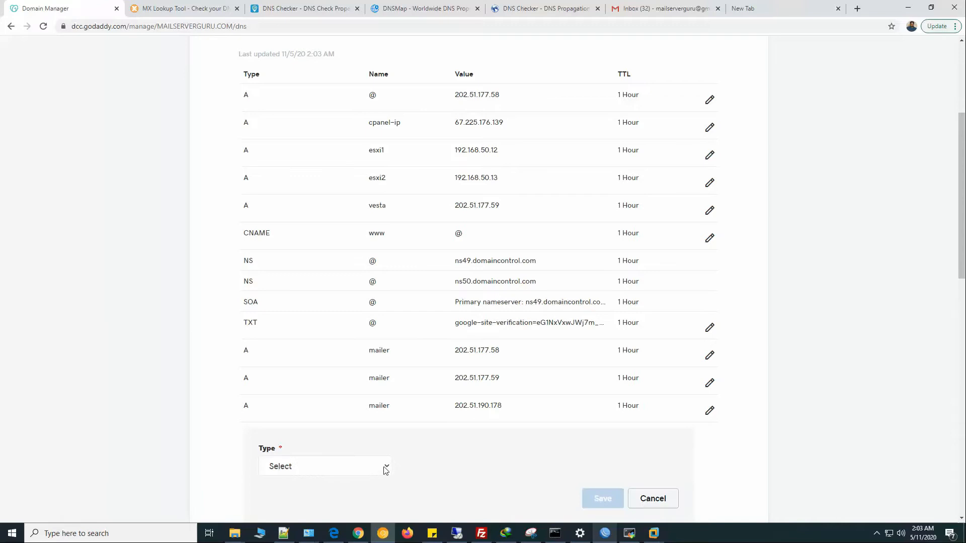
{"action": "left_click", "coordinate": [324, 465]}
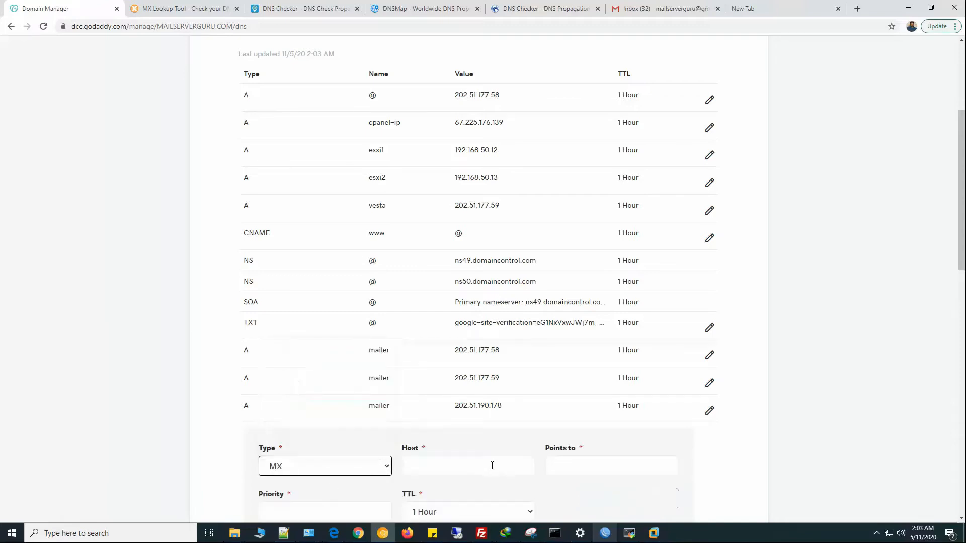
{"action": "left_click", "coordinate": [610, 466]}
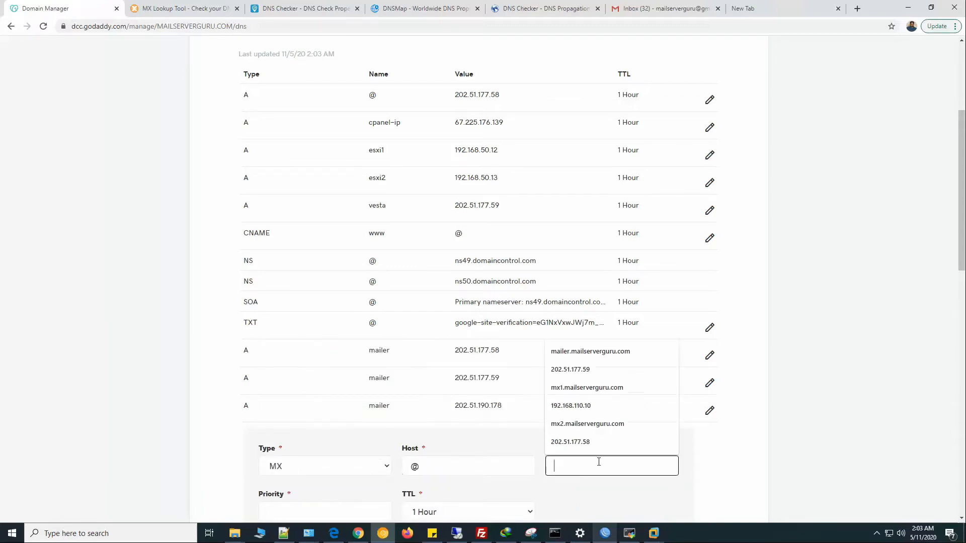
{"action": "type", "text": "mailer"}
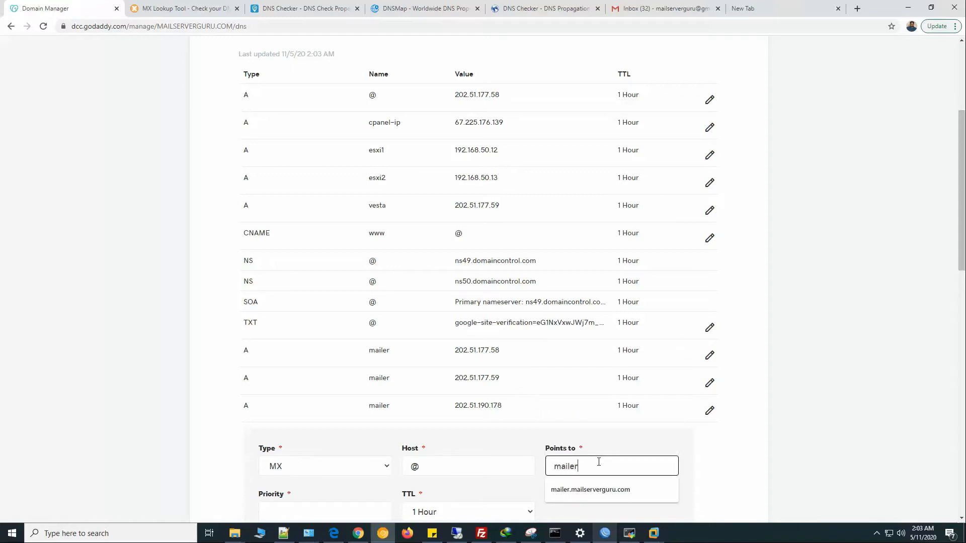
{"action": "left_click", "coordinate": [590, 489]}
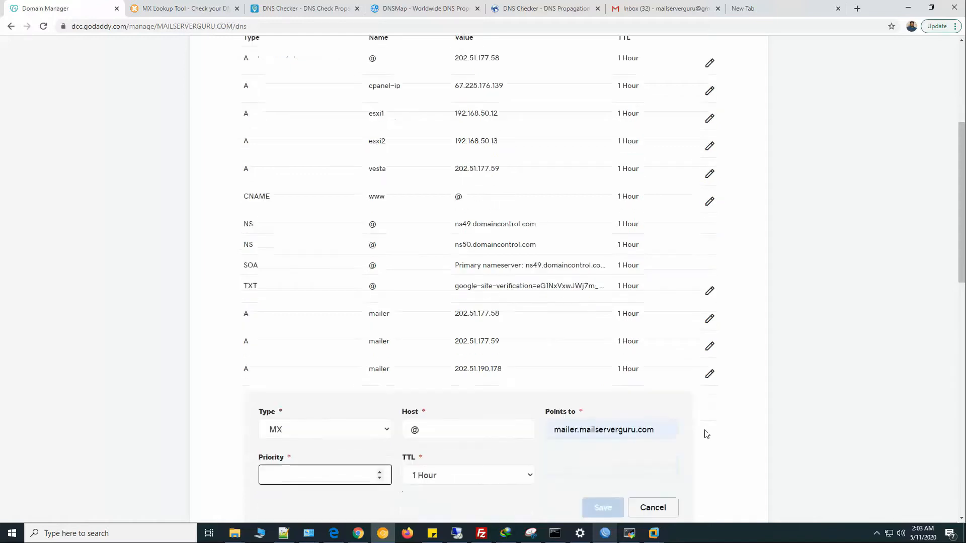
{"action": "type", "text": "10"}
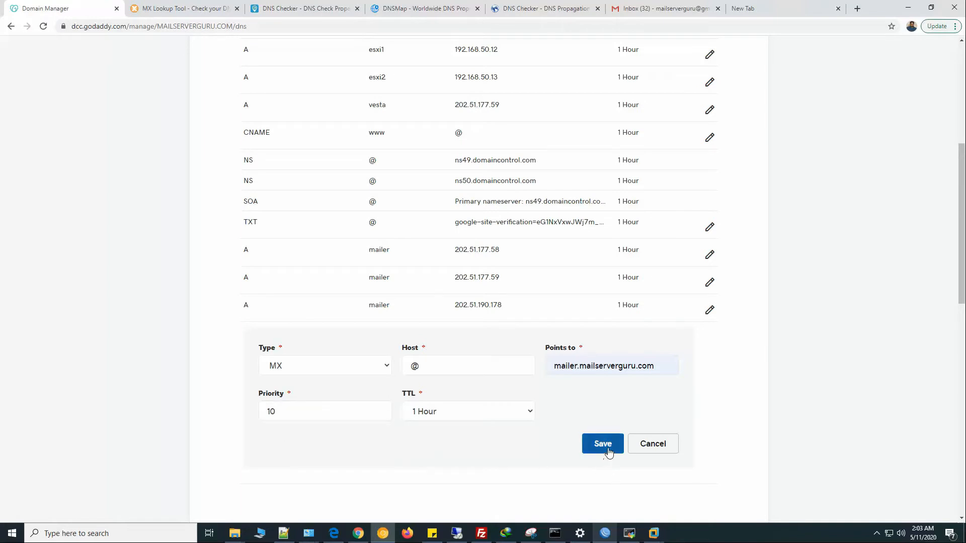
{"action": "left_click", "coordinate": [602, 444]}
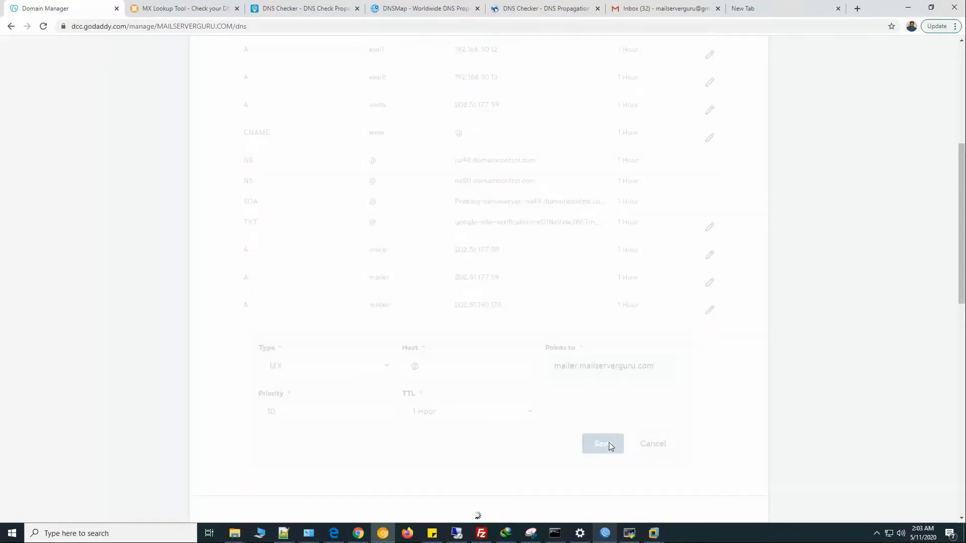
{"action": "left_click", "coordinate": [602, 444]}
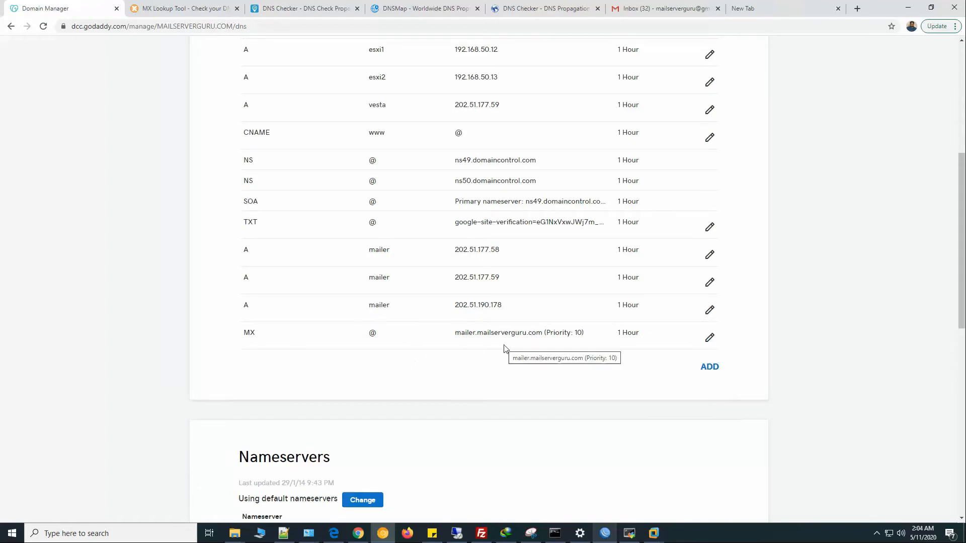
Run an MxToolbox MX lookup for mailserverguru.com, confirming mailer.mailserverguru.com at 202.51.177.58.
{"action": "left_click", "coordinate": [178, 8]}
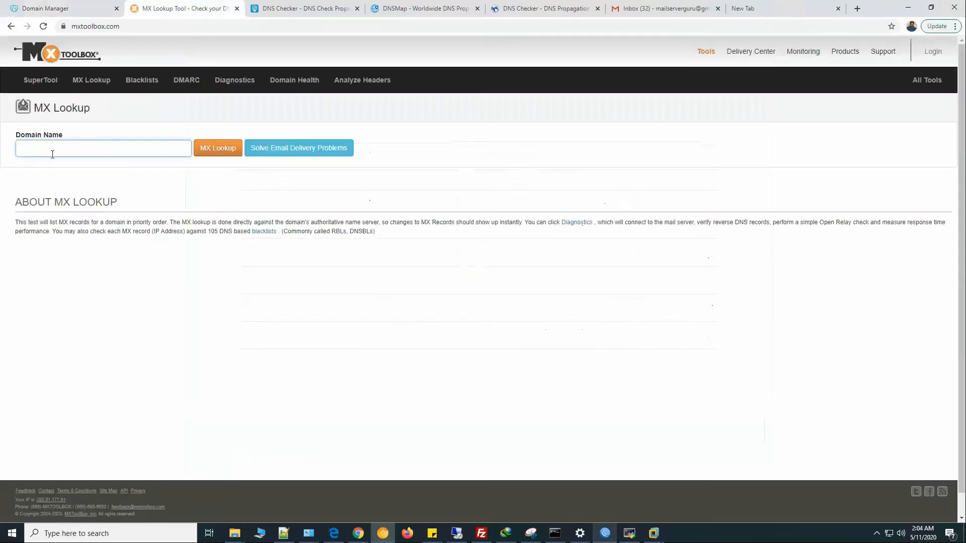
{"action": "left_click", "coordinate": [103, 148]}
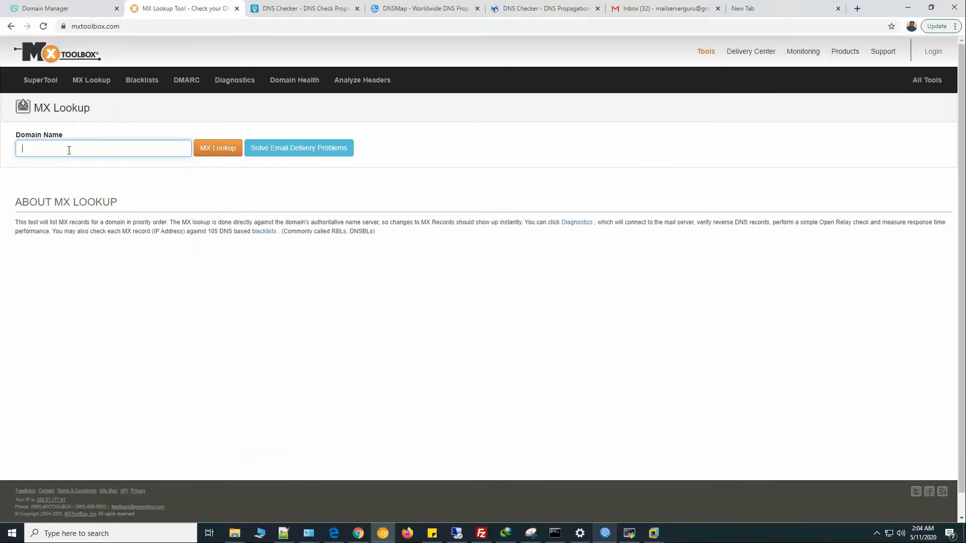
{"action": "type", "text": "mail"}
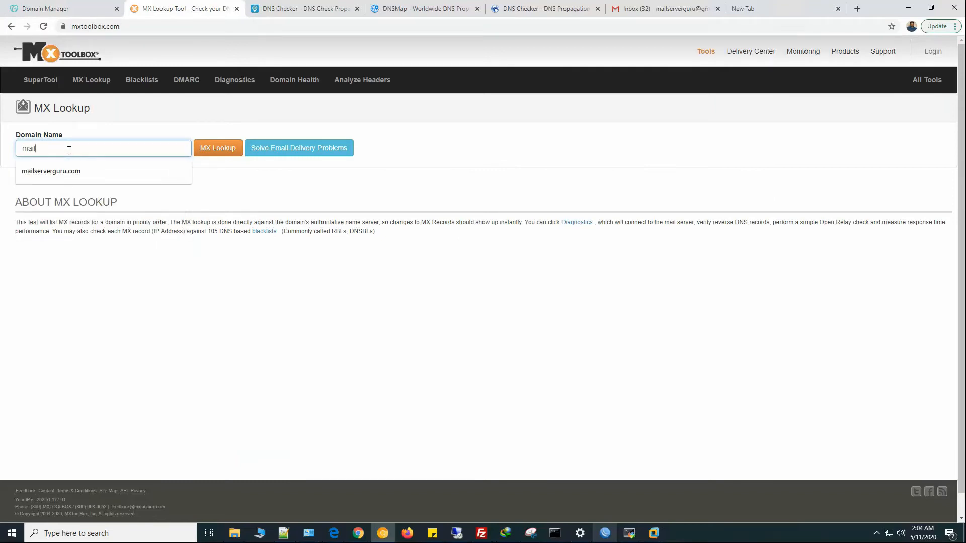
{"action": "left_click", "coordinate": [52, 171]}
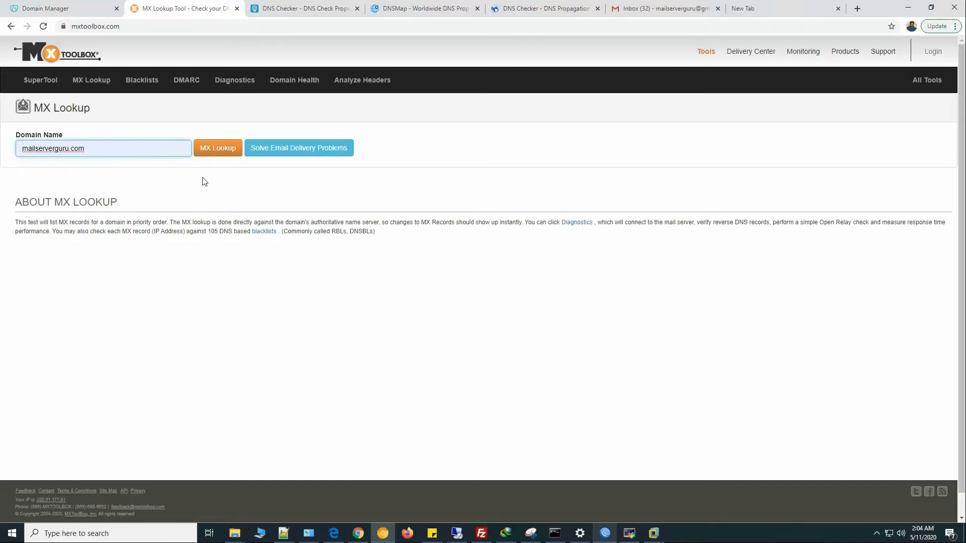
{"action": "left_click", "coordinate": [218, 148]}
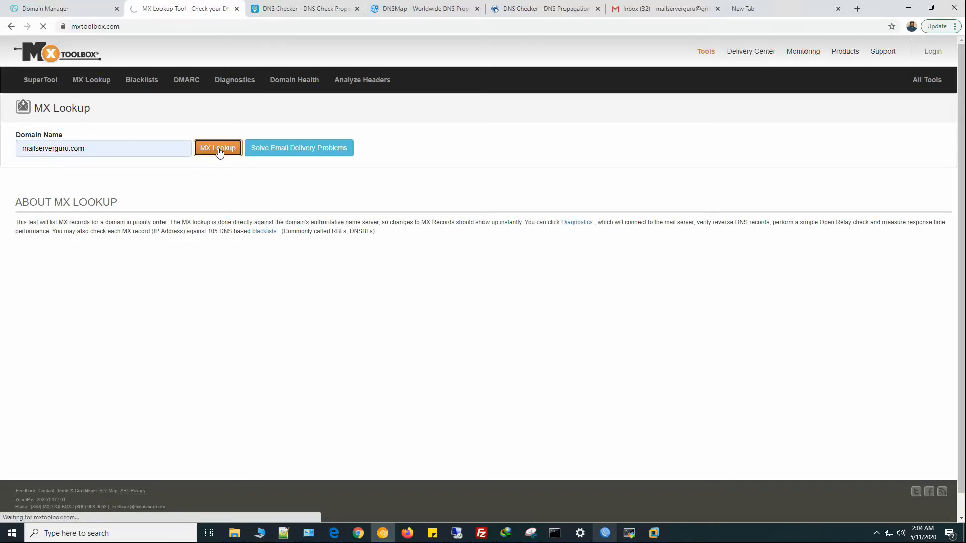
{"action": "left_click", "coordinate": [217, 148]}
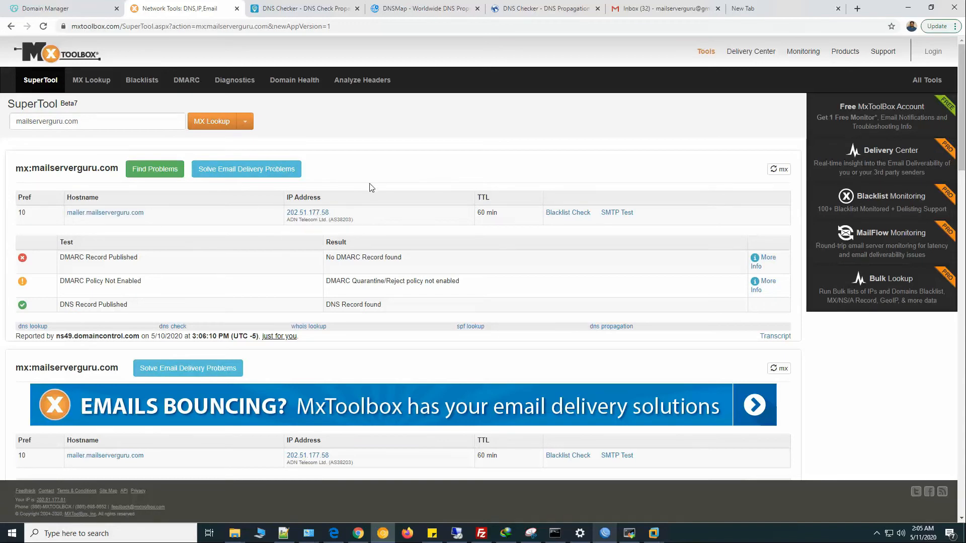
{"action": "left_click", "coordinate": [302, 8]}
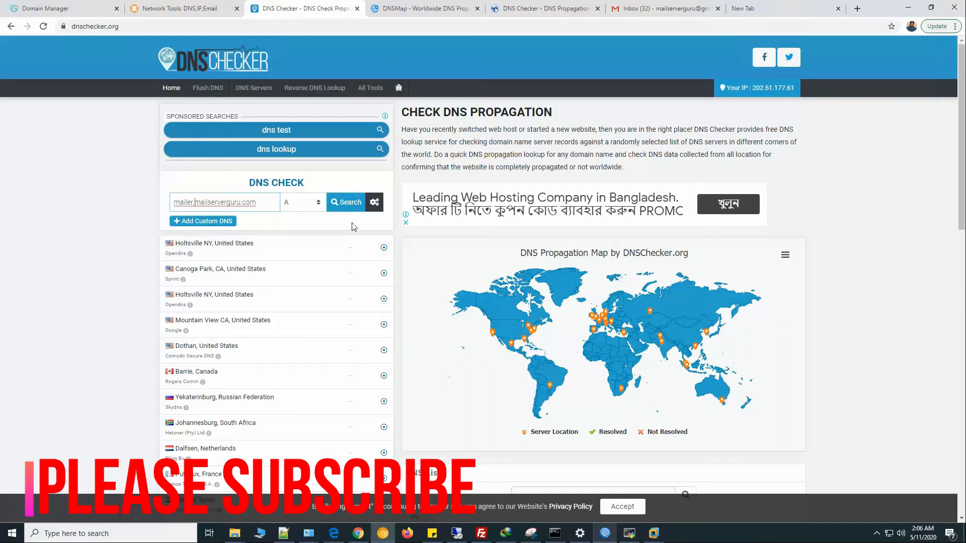
Search DNS Checker for mailer.mailserverguru.com A records and scroll through the worldwide results.
{"action": "left_click", "coordinate": [345, 202]}
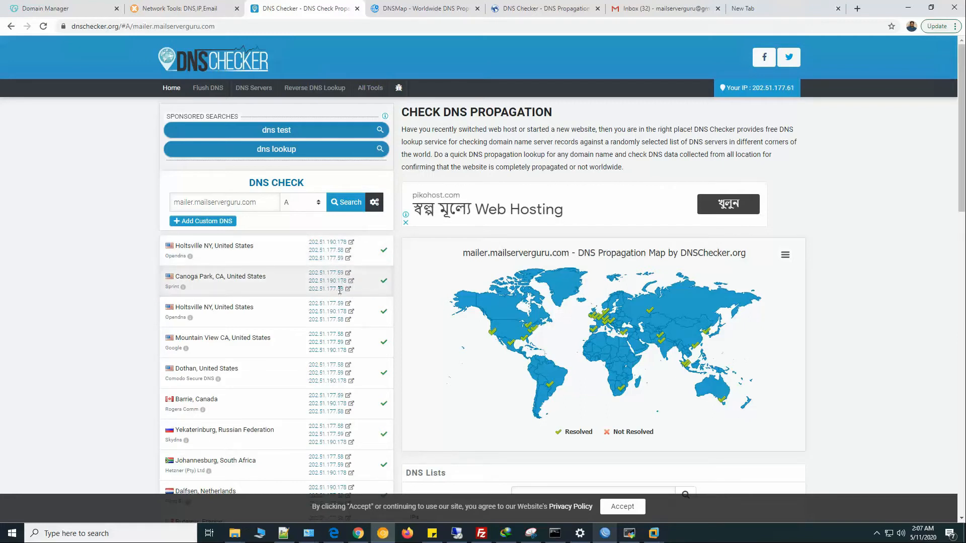
{"action": "mouse_move", "coordinate": [343, 334]}
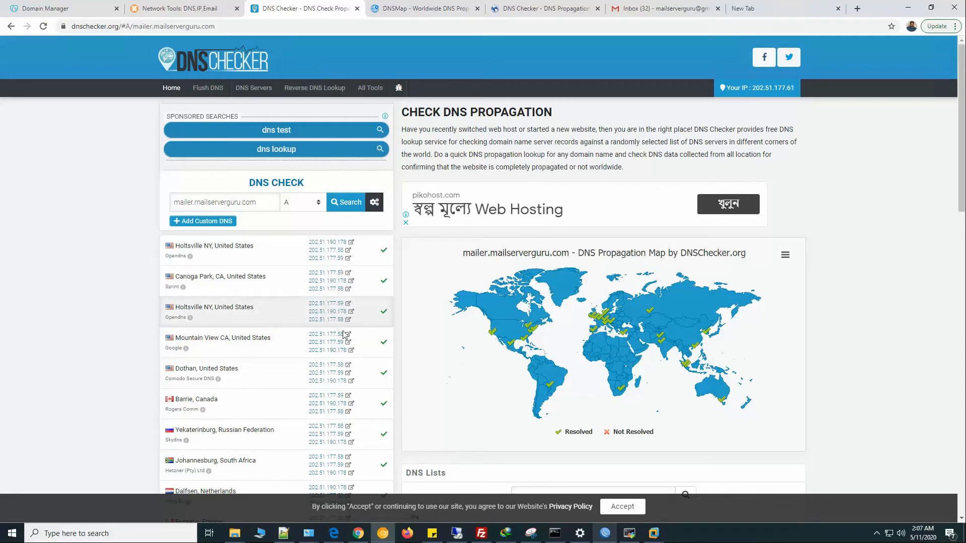
{"action": "scroll", "scroll_direction": "down", "scroll_amount": 3}
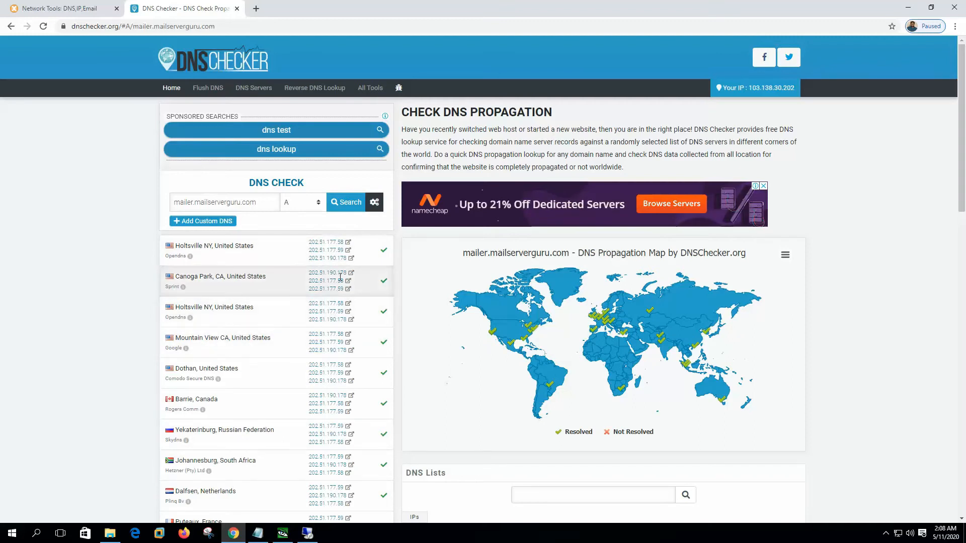
{"action": "mouse_move", "coordinate": [339, 299]}
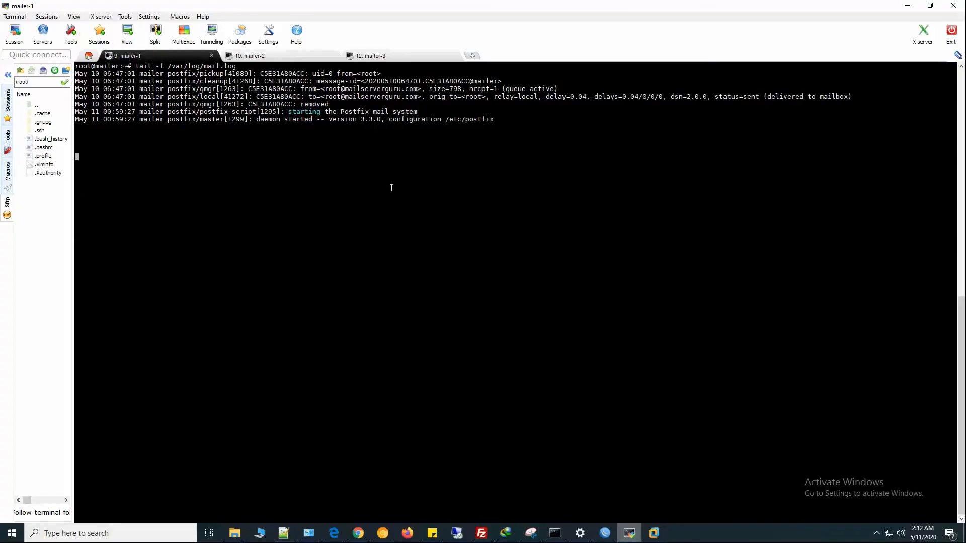
Check the hostname and tail /var/log/mail.log on mailer-1, then check mailer-2's hostname.
{"action": "type", "text": "hostname -f"}
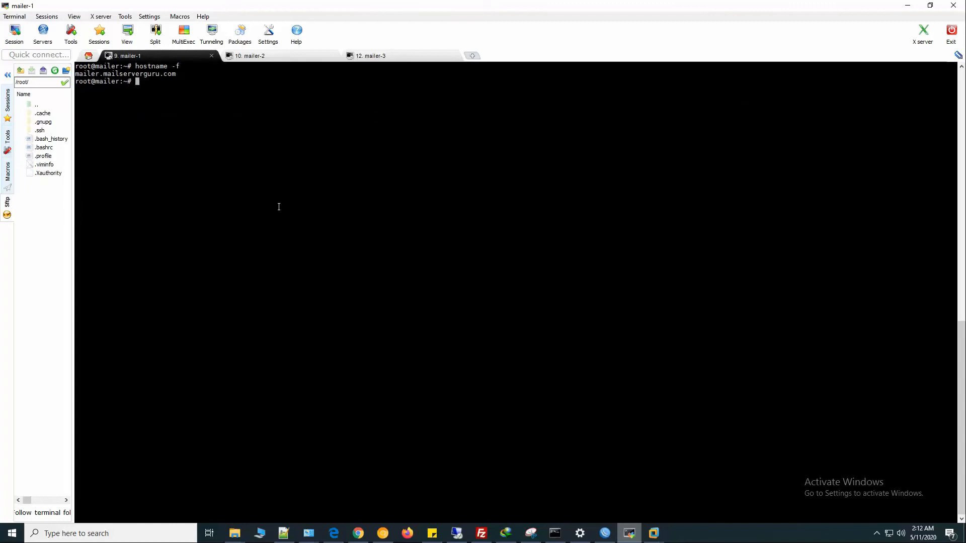
{"action": "type", "text": "tail -f /var/log/mail.log"}
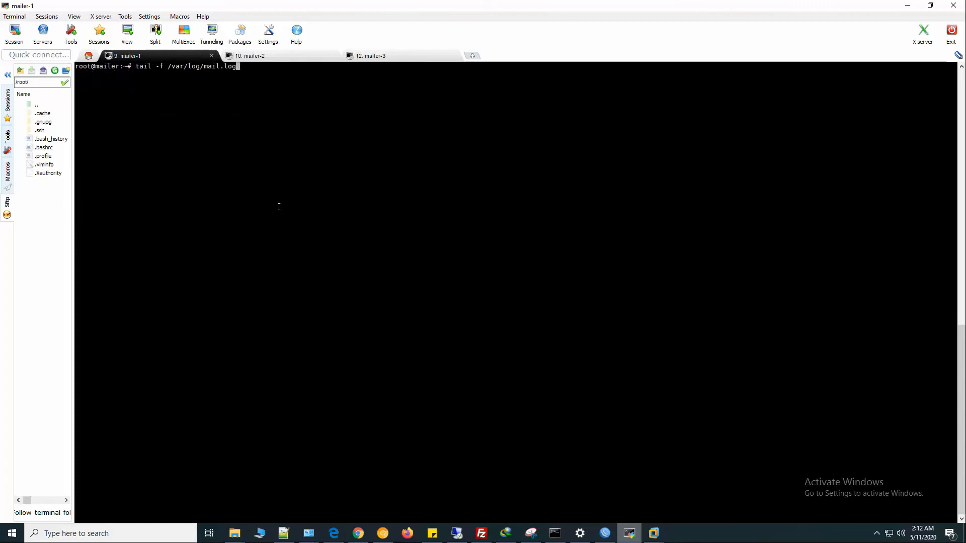
{"action": "left_click", "coordinate": [249, 55]}
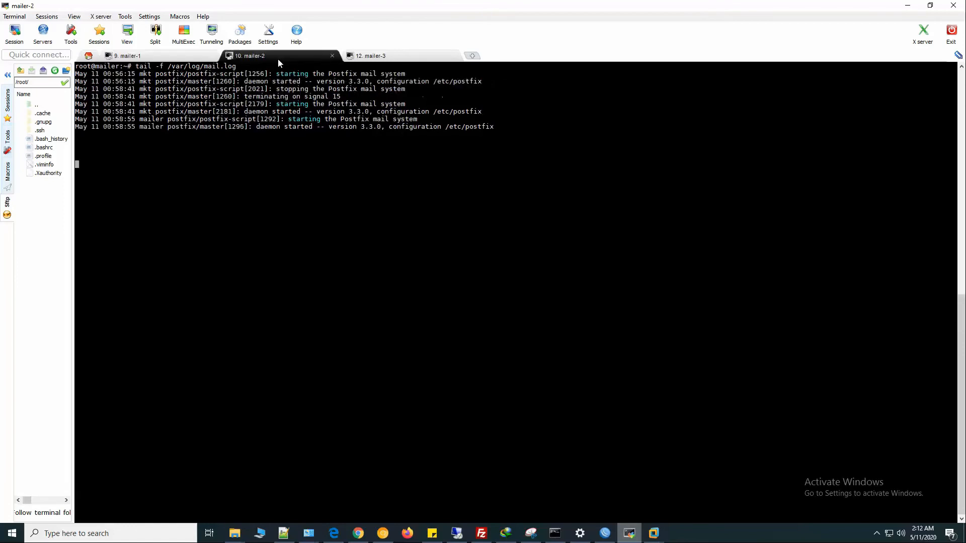
{"action": "type", "text": "ifconfig"}
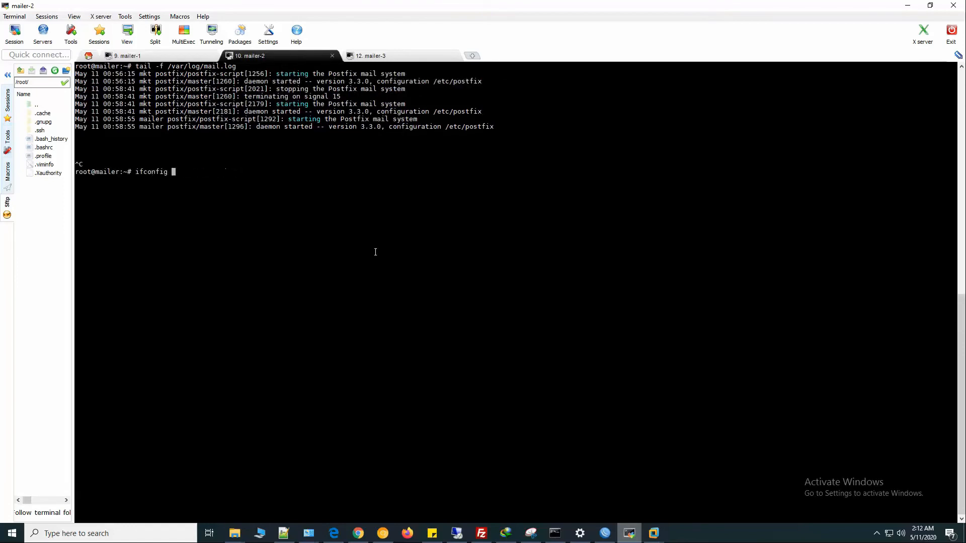
{"action": "key", "text": "ctrl+u"}
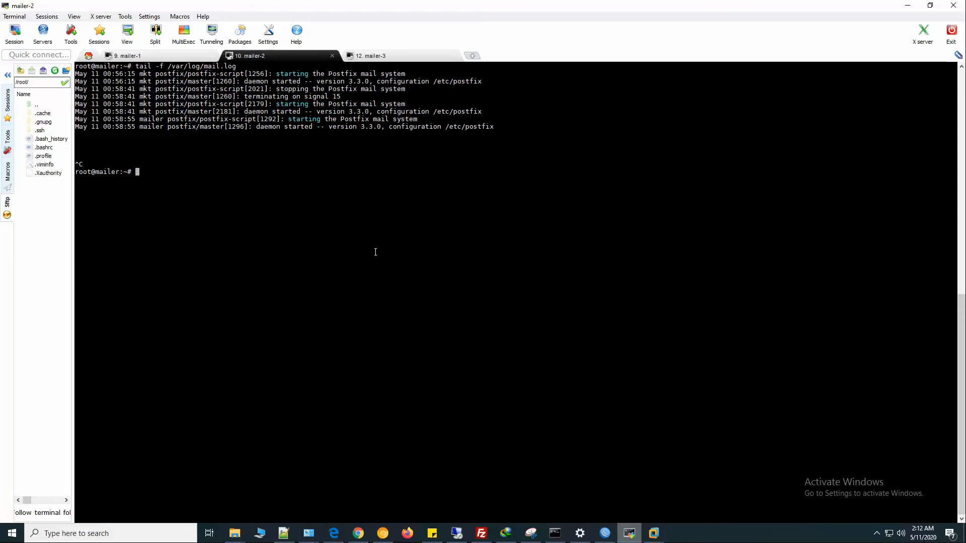
{"action": "type", "text": "hostname -f"}
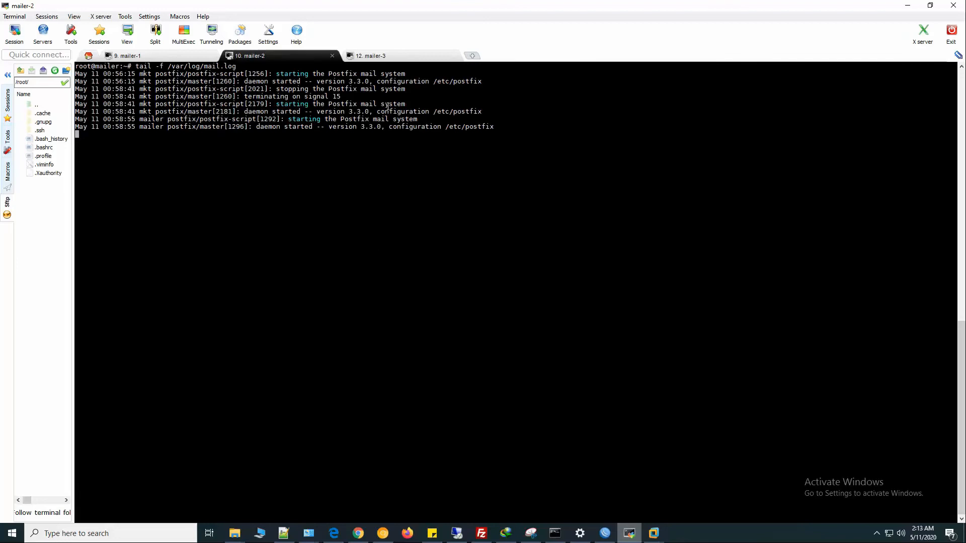
Check the mailer-3 hostname and return to the mailer-2 session.
{"action": "left_click", "coordinate": [370, 55]}
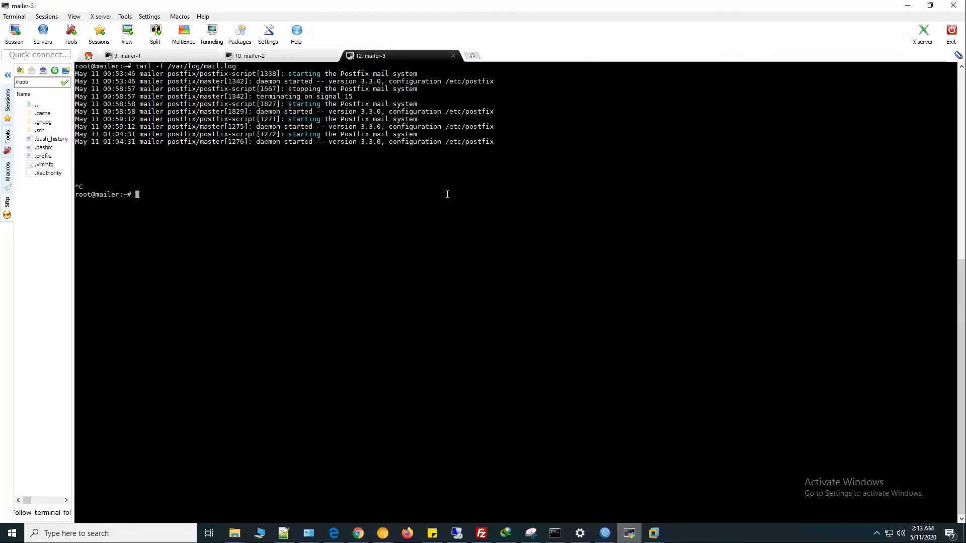
{"action": "type", "text": "hostname"}
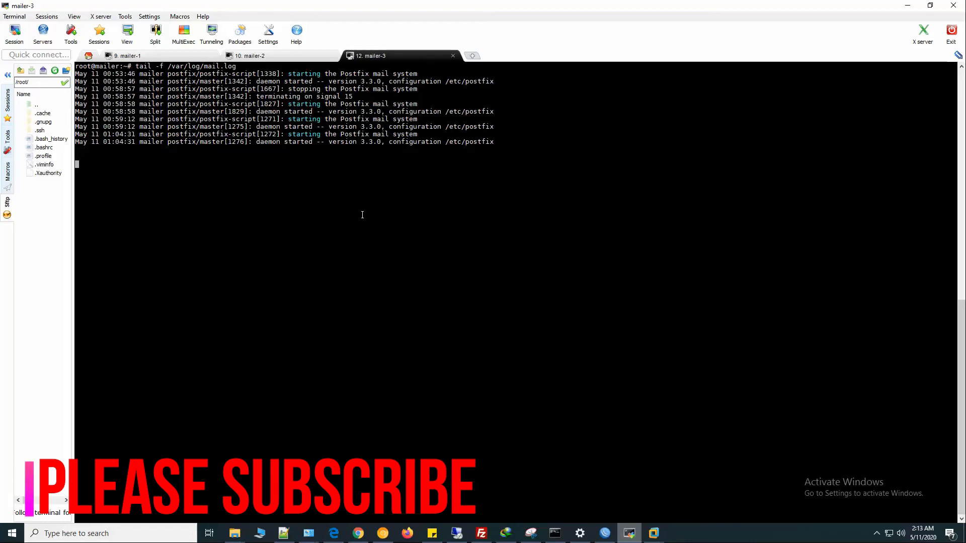
{"action": "left_click", "coordinate": [251, 55]}
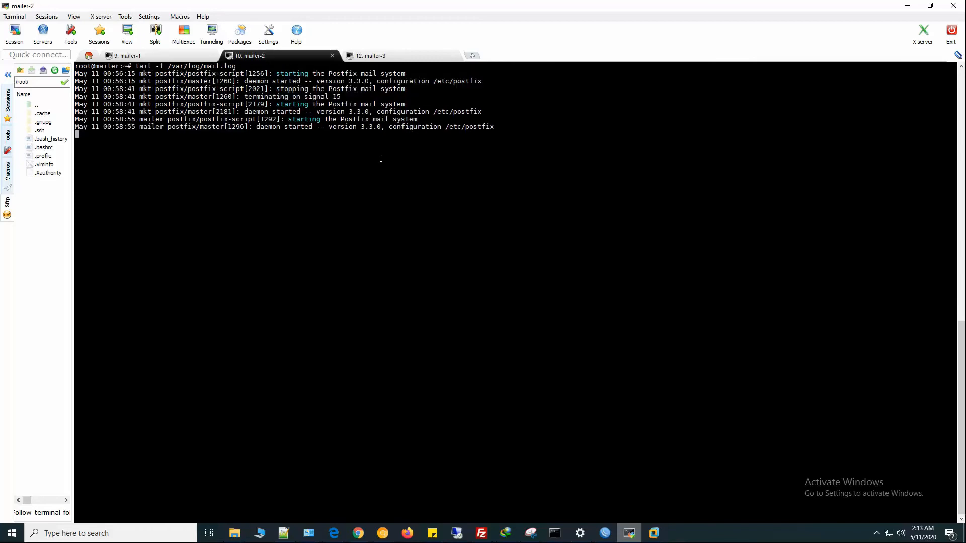
{"action": "mouse_move", "coordinate": [447, 149]}
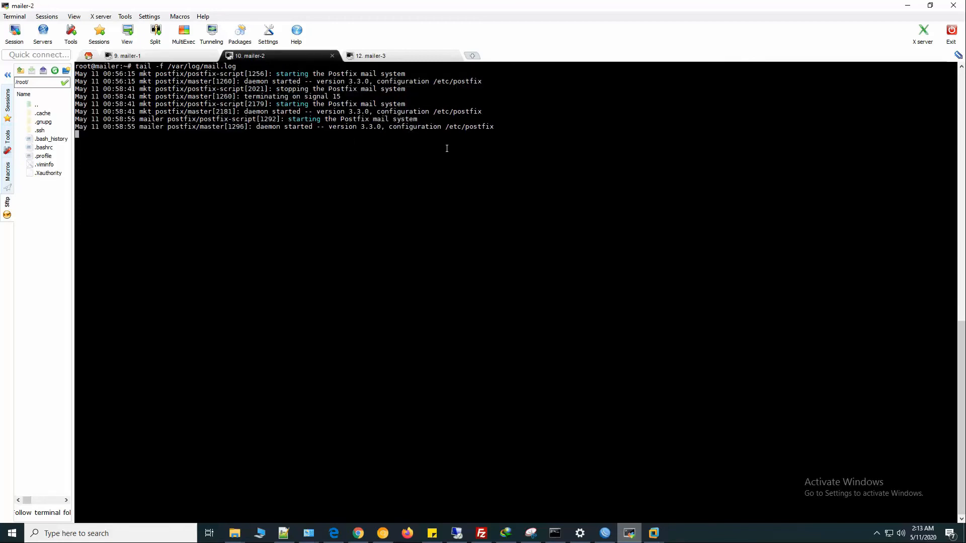
{"action": "left_click", "coordinate": [356, 533]}
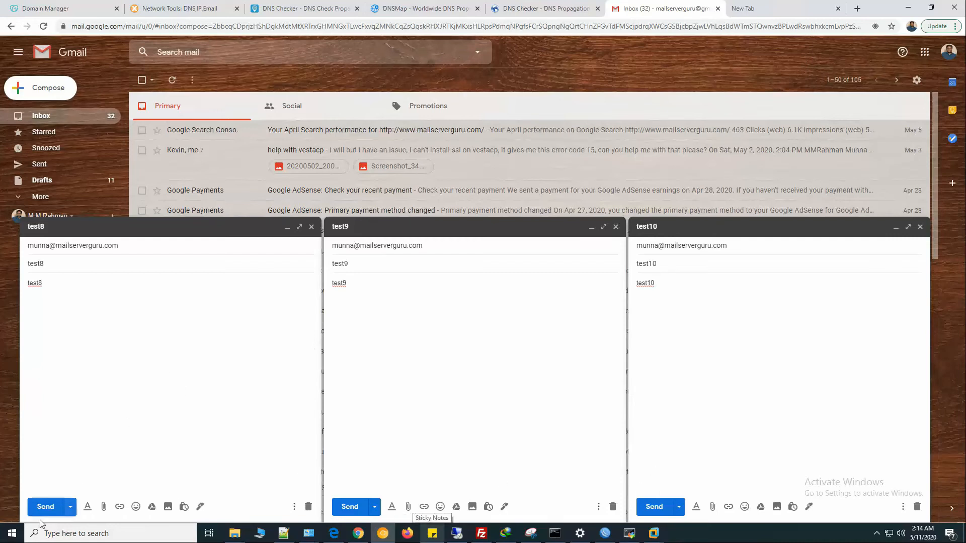
Send the drafted Gmail test messages addressed to mailserverguru.com.
{"action": "left_click", "coordinate": [44, 507]}
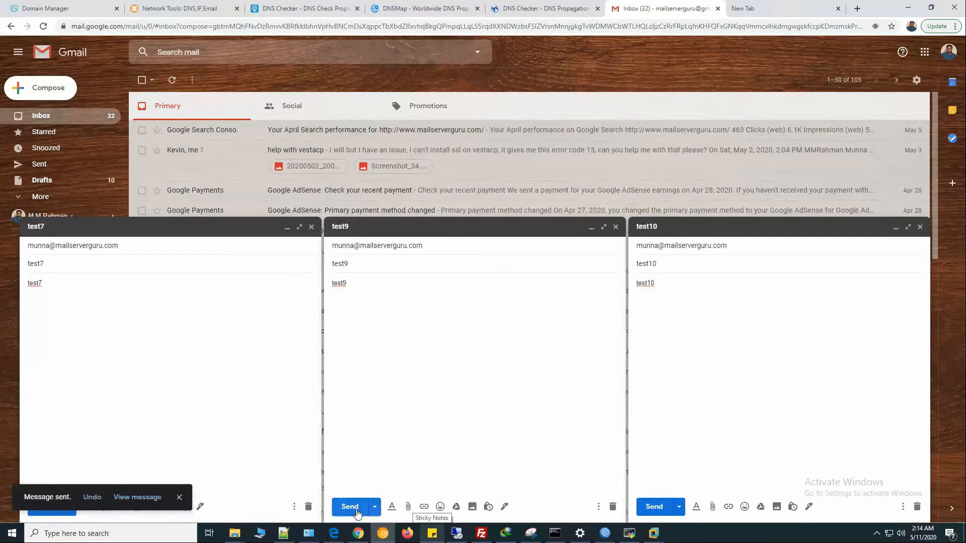
{"action": "left_click", "coordinate": [654, 507]}
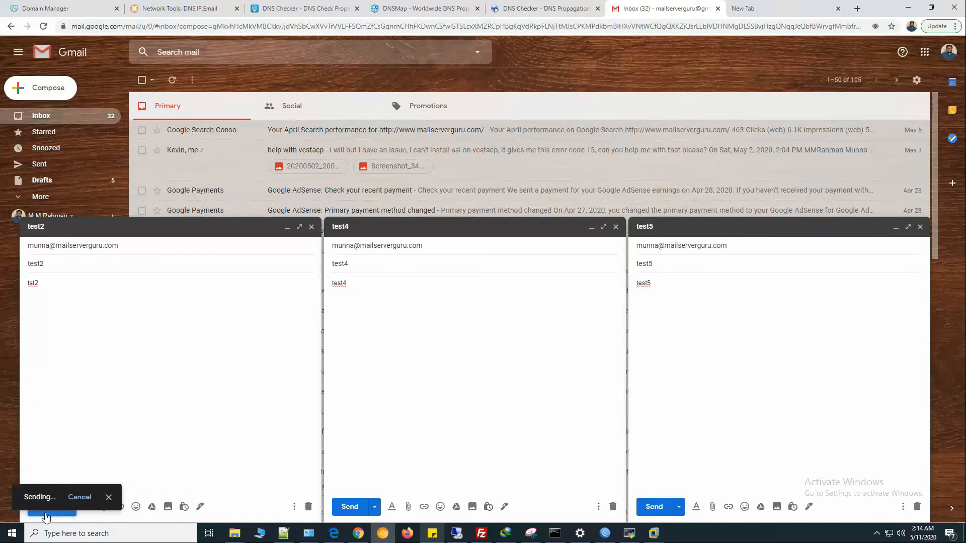
{"action": "left_click", "coordinate": [51, 511]}
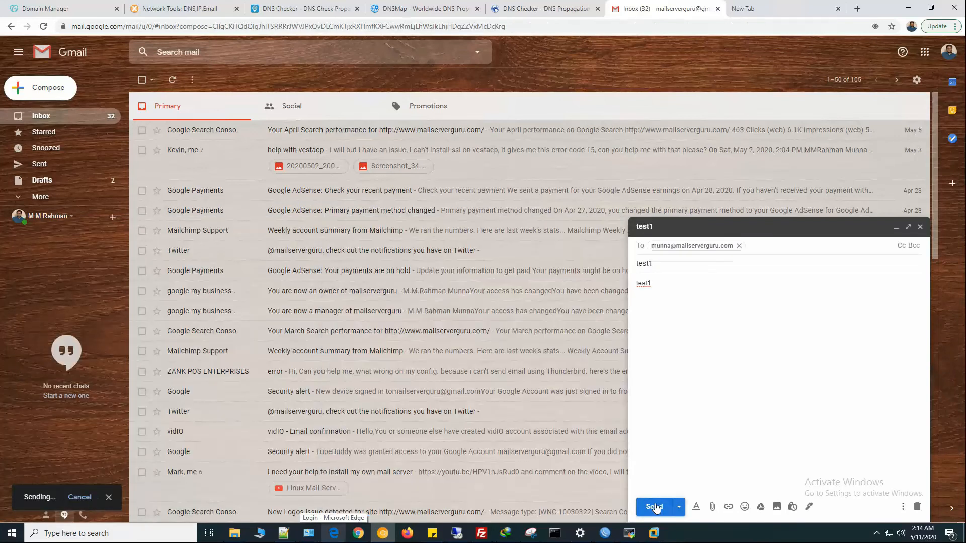
{"action": "left_click", "coordinate": [654, 506]}
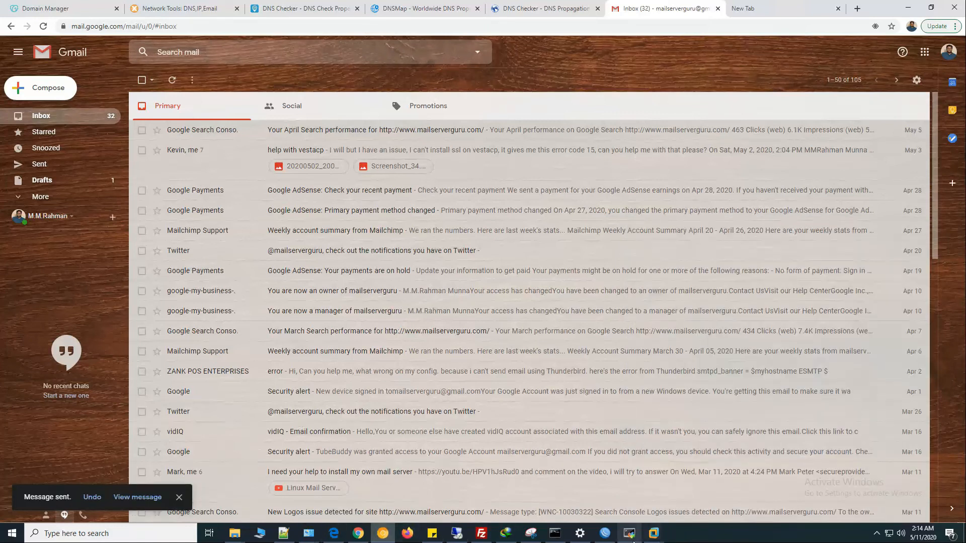
{"action": "left_click", "coordinate": [628, 533]}
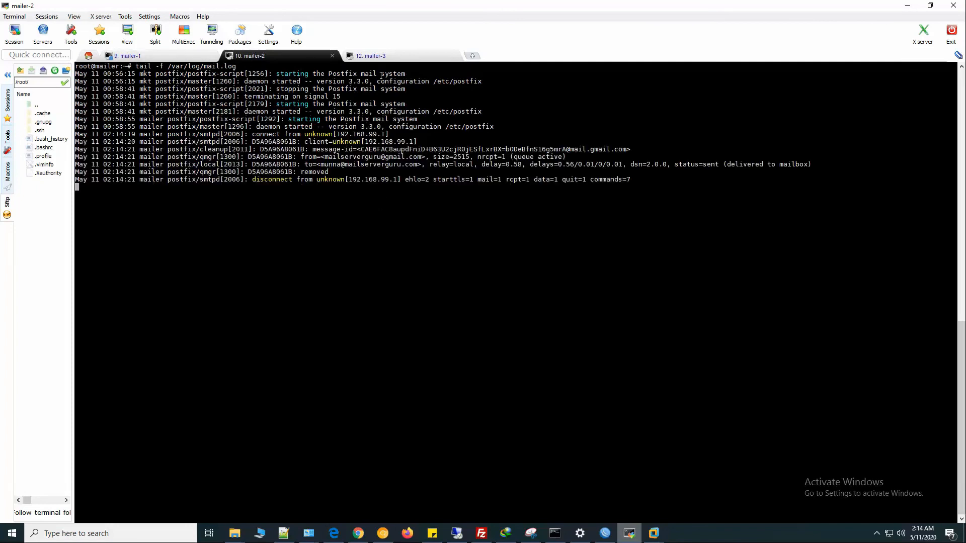
Review the mail.log output on mailer-1, mailer-2 and mailer-3 for delivered test messages.
{"action": "left_click", "coordinate": [129, 55]}
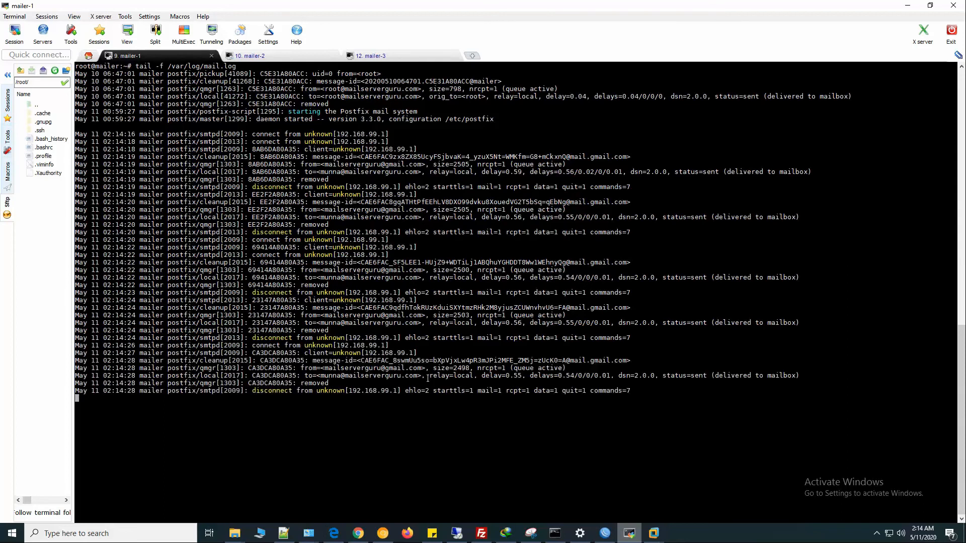
{"action": "left_click", "coordinate": [249, 56]}
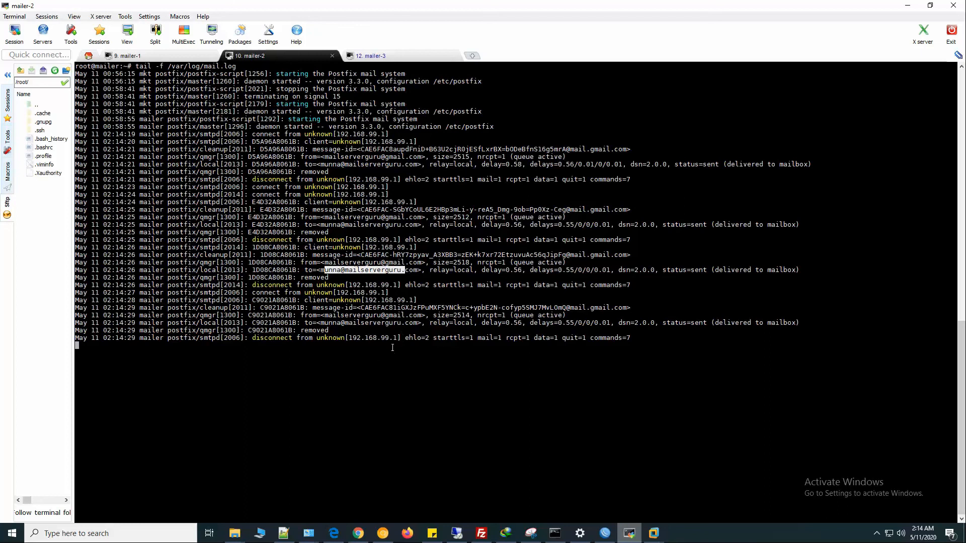
{"action": "left_click", "coordinate": [370, 56]}
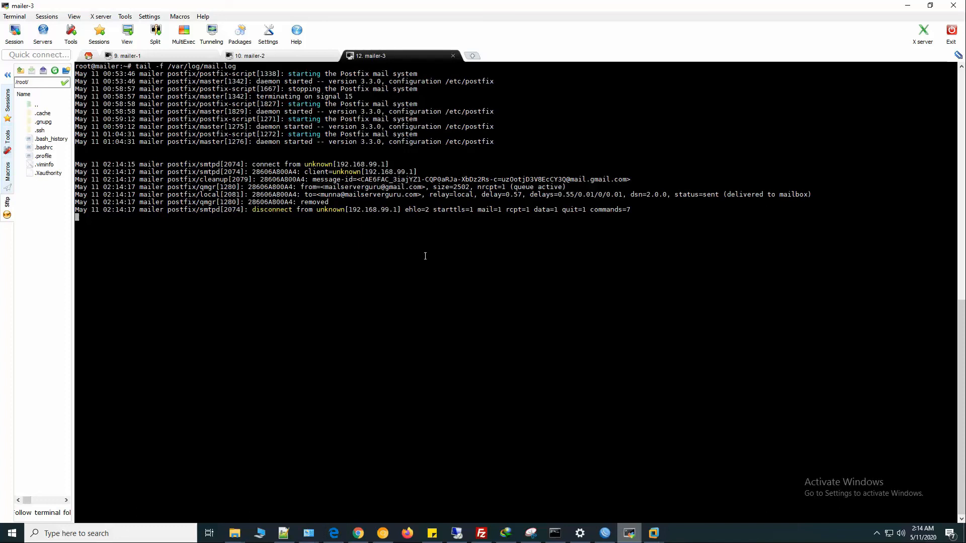
{"action": "mouse_move", "coordinate": [352, 189]}
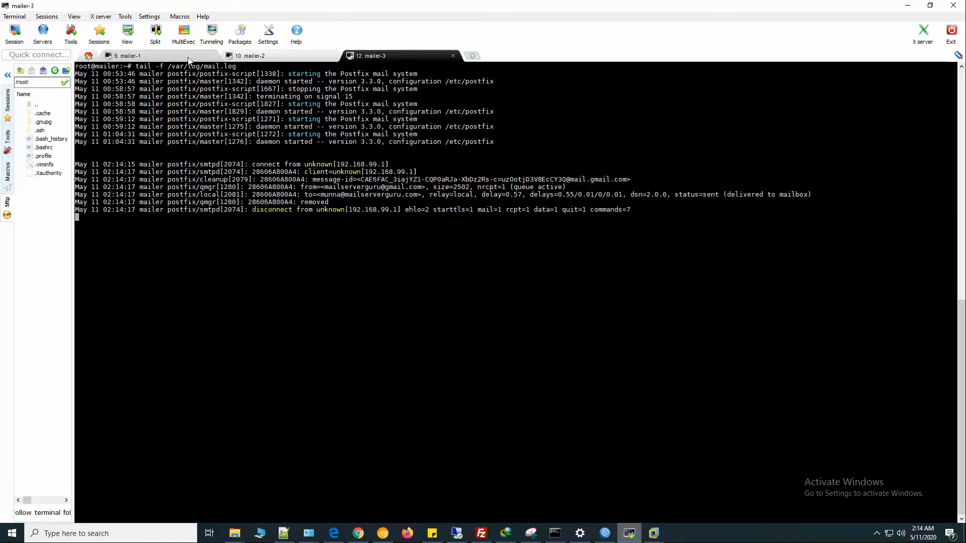
{"action": "left_click", "coordinate": [253, 55]}
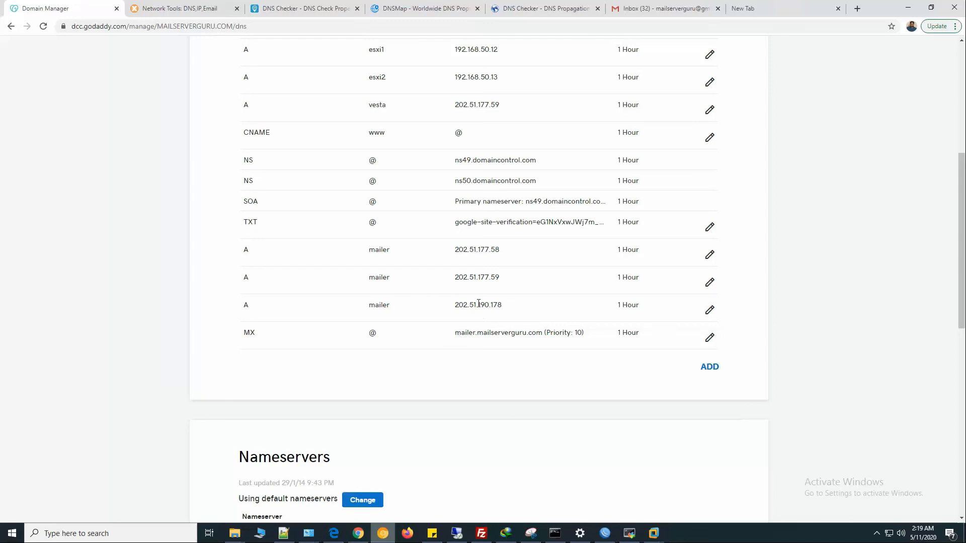
Show the GoDaddy DNS Round Robin for MX Record diagram in ACDSee.
{"action": "left_click", "coordinate": [282, 532]}
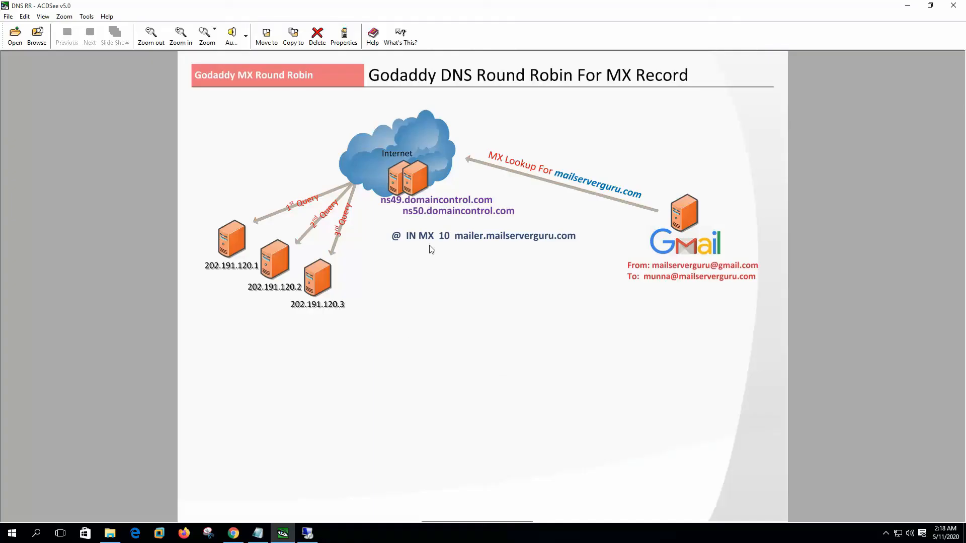
{"action": "mouse_move", "coordinate": [524, 318]}
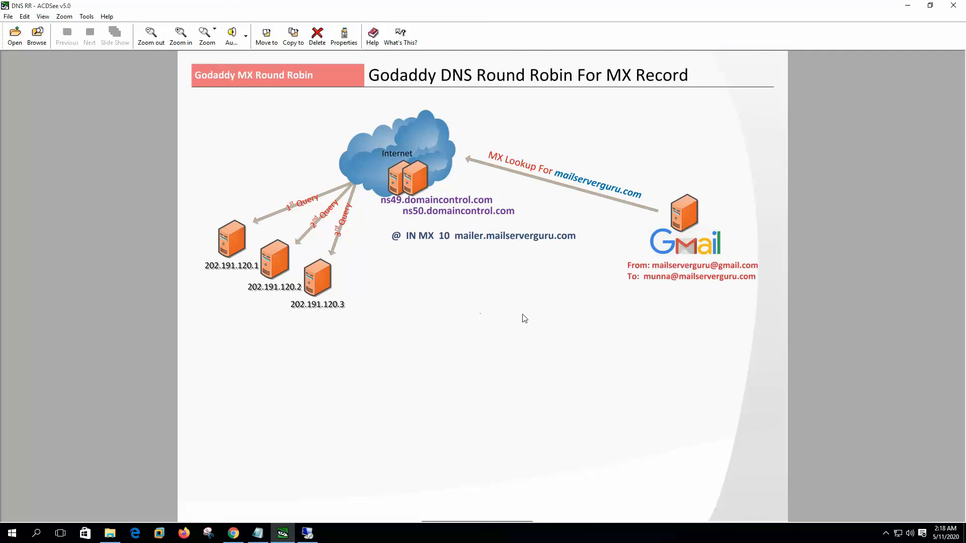
{"action": "mouse_move", "coordinate": [557, 292]}
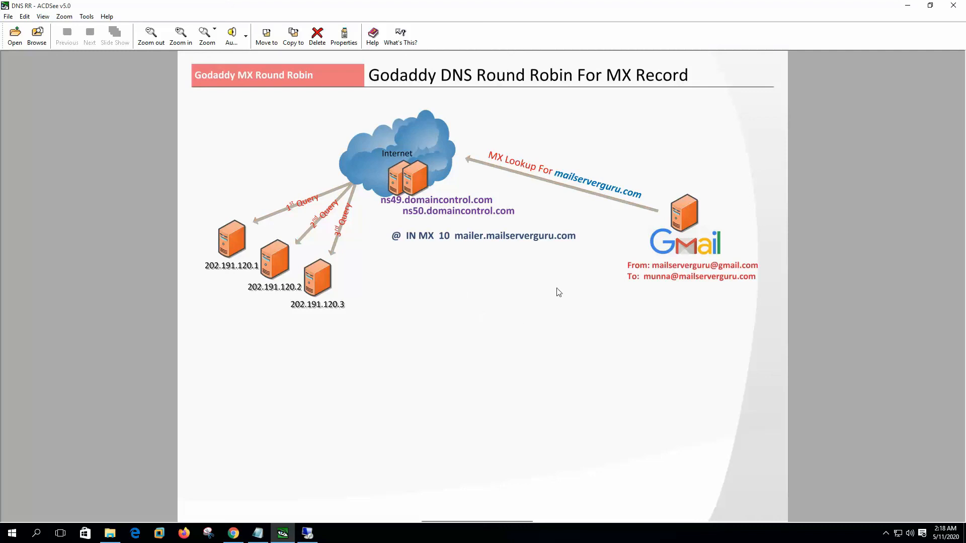
{"action": "mouse_move", "coordinate": [575, 319]}
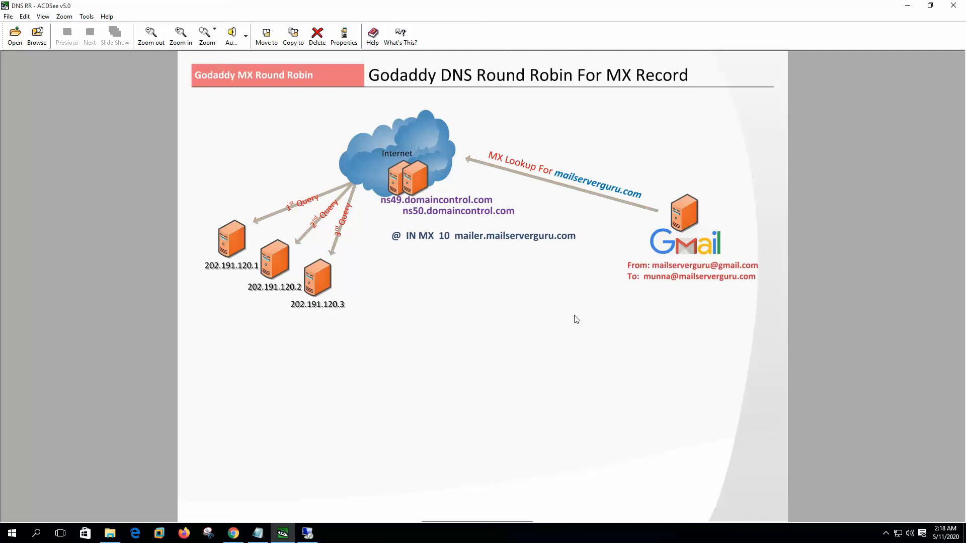